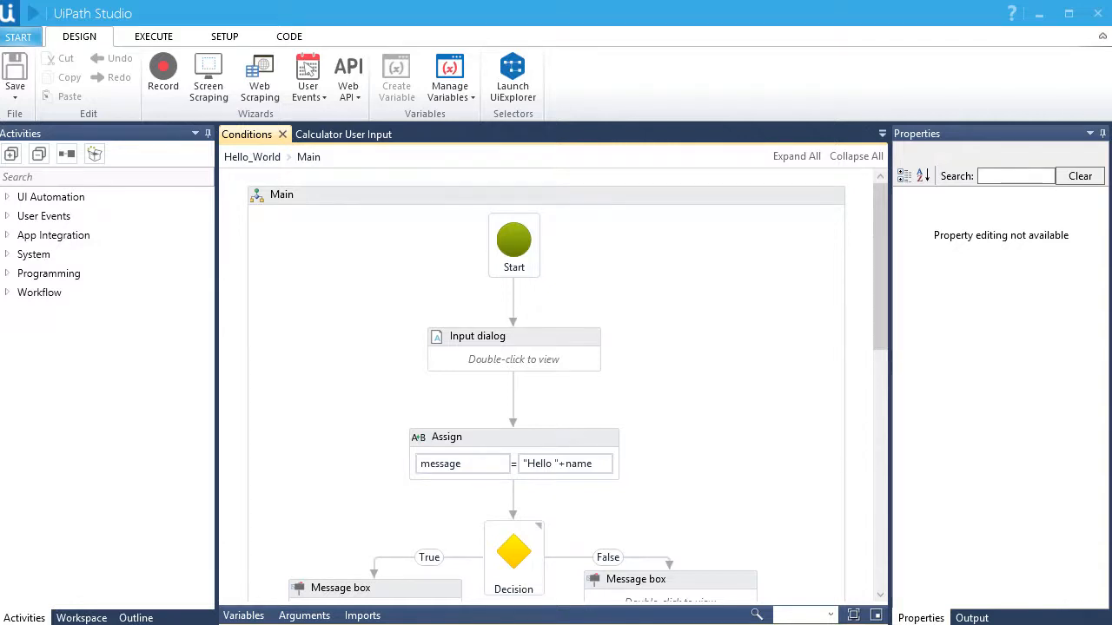
{"action": "mouse_move", "coordinate": [43, 19]}
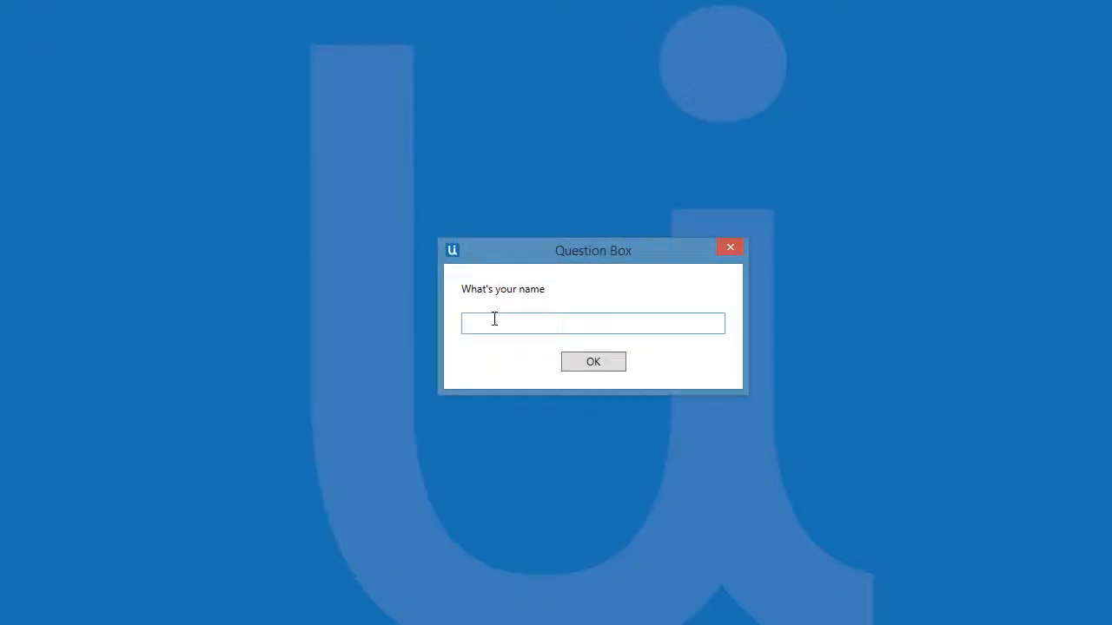
- Finish the running Hello_World test by answering Bill and dismissing the resulting message boxes
{"action": "type", "text": "Bill"}
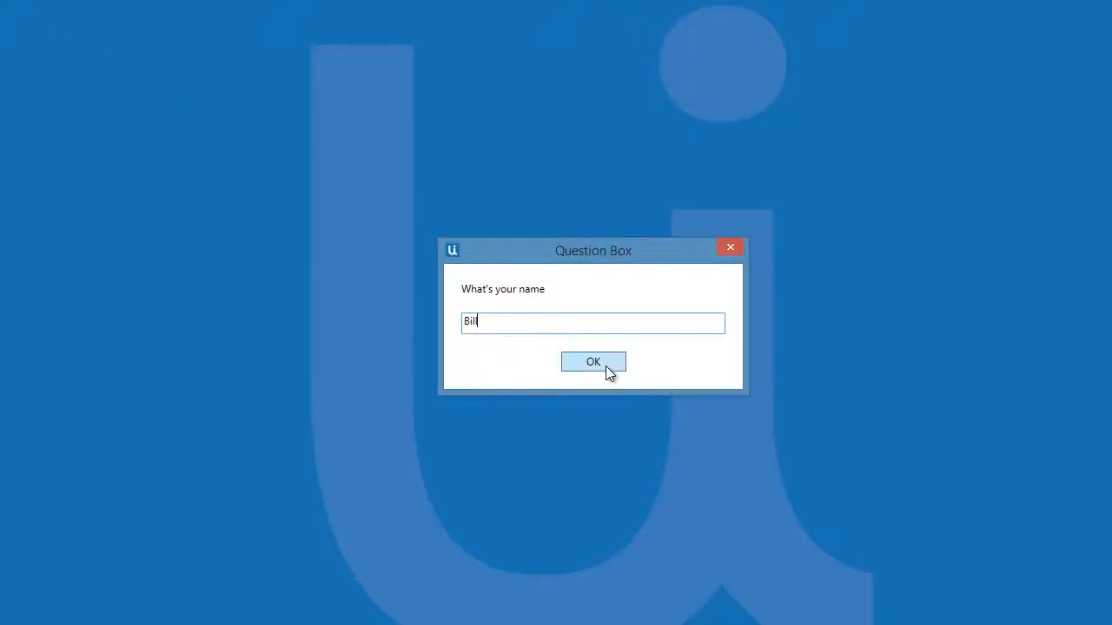
{"action": "left_click", "coordinate": [592, 362]}
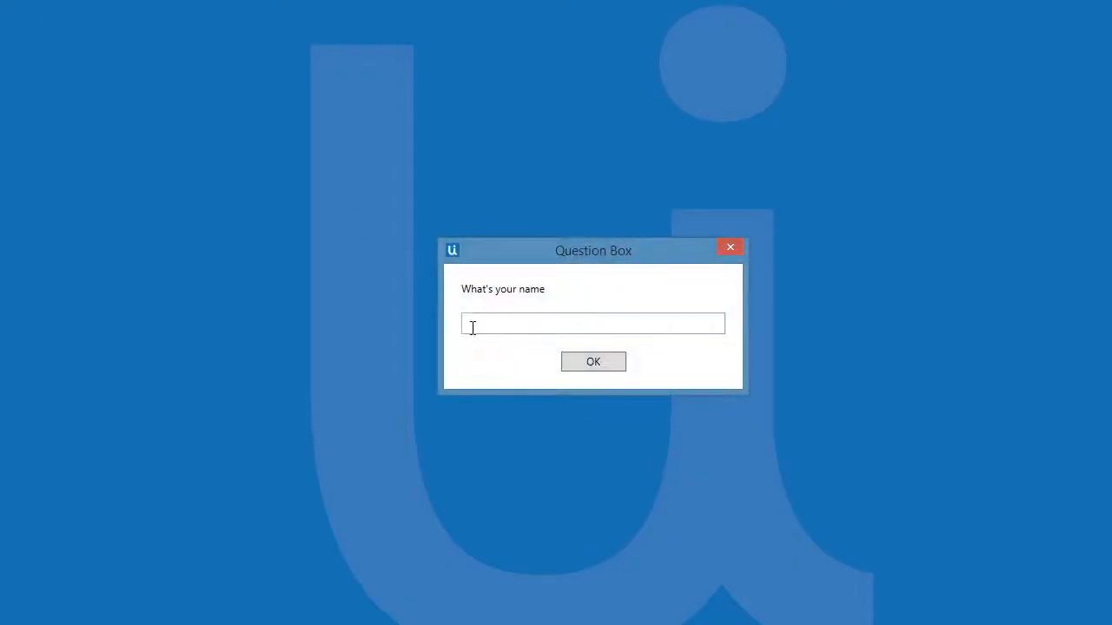
{"action": "left_click", "coordinate": [594, 361]}
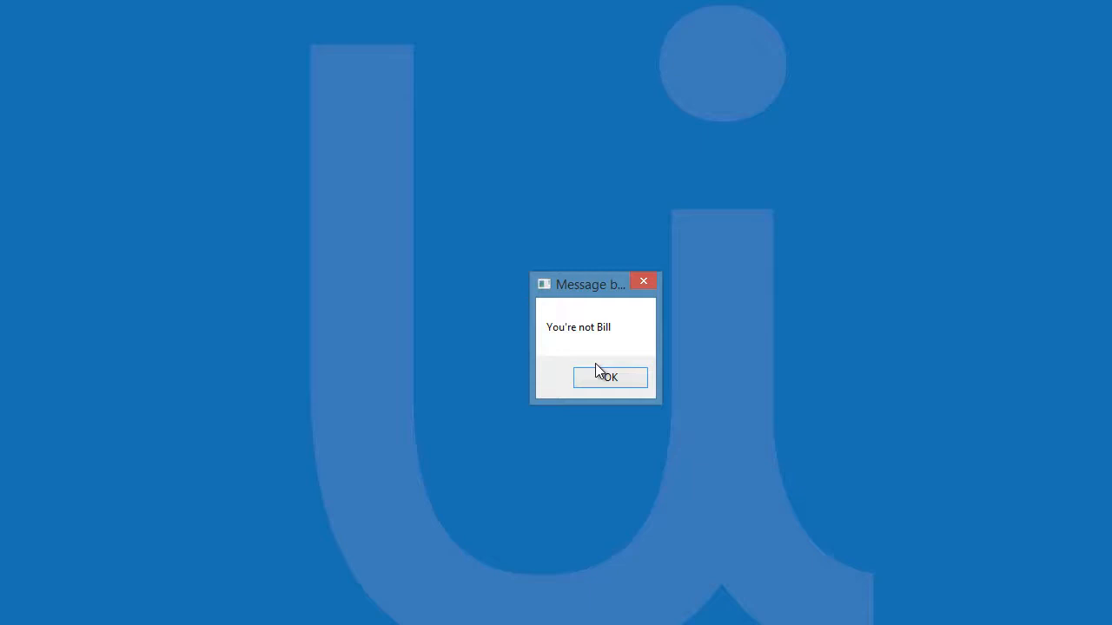
{"action": "left_click", "coordinate": [608, 377]}
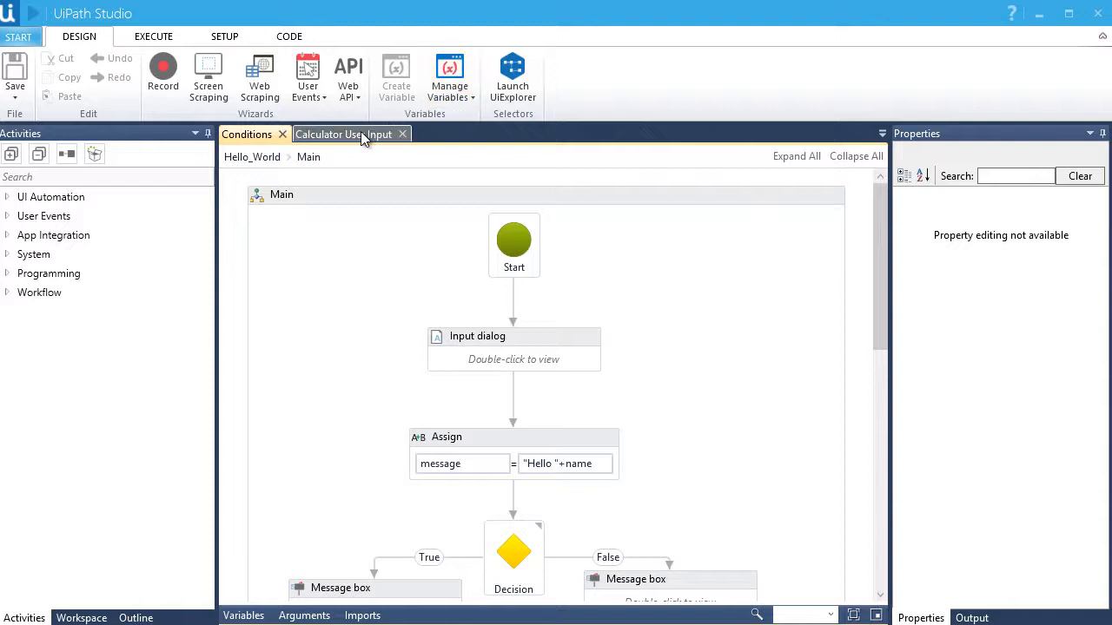
- View the Calculator User Input workflow, then return to the Hello_World flowchart
{"action": "left_click", "coordinate": [345, 135]}
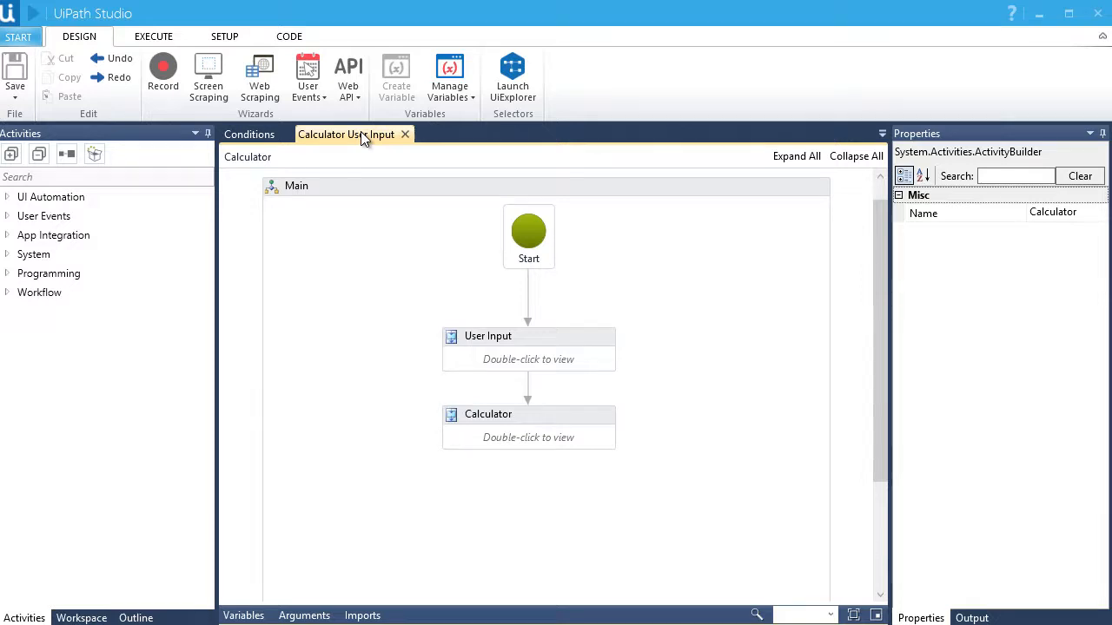
{"action": "left_click", "coordinate": [248, 134]}
{"action": "type", "text": "invoke"}
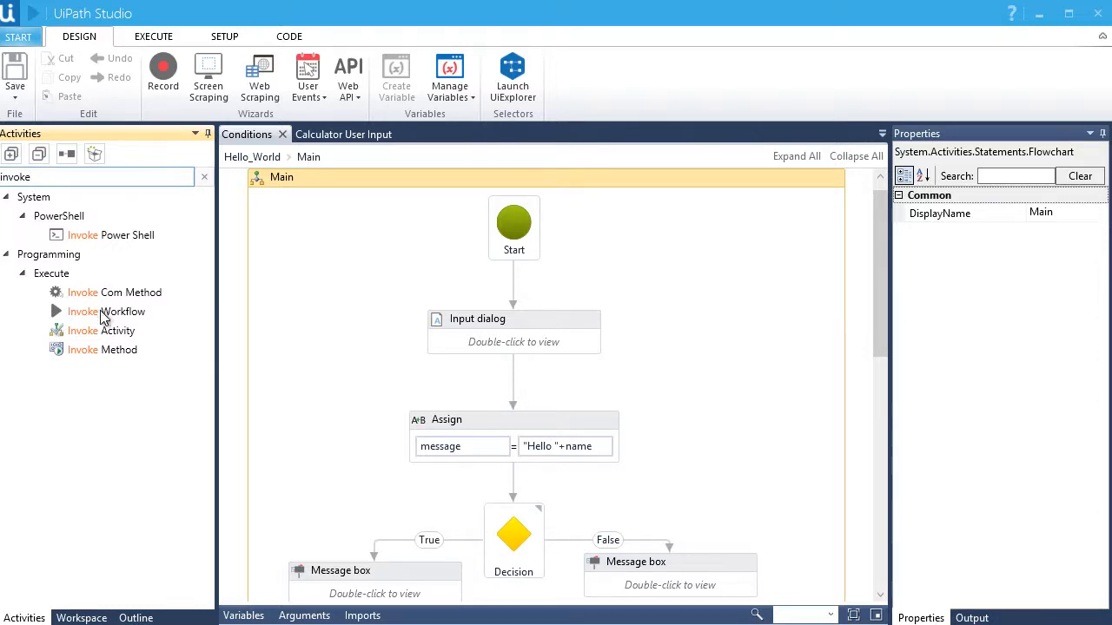
- Place an Invoke Workflow activity in the flowchart below the True message box
{"action": "left_click", "coordinate": [108, 311]}
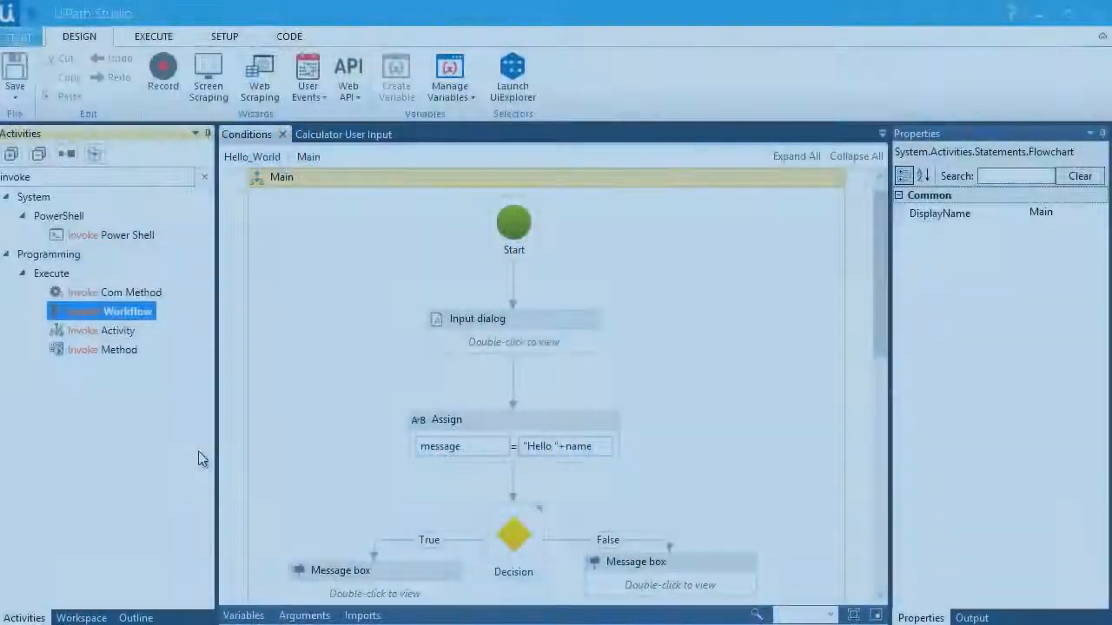
{"action": "scroll", "scroll_direction": "down", "scroll_amount": 3}
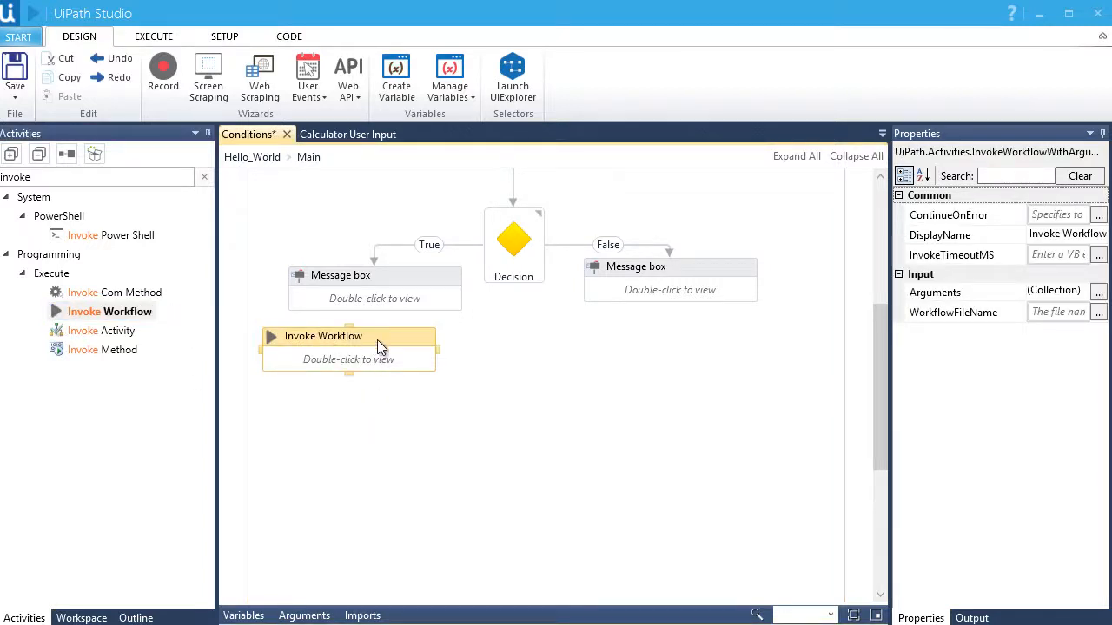
{"action": "mouse_move", "coordinate": [403, 372]}
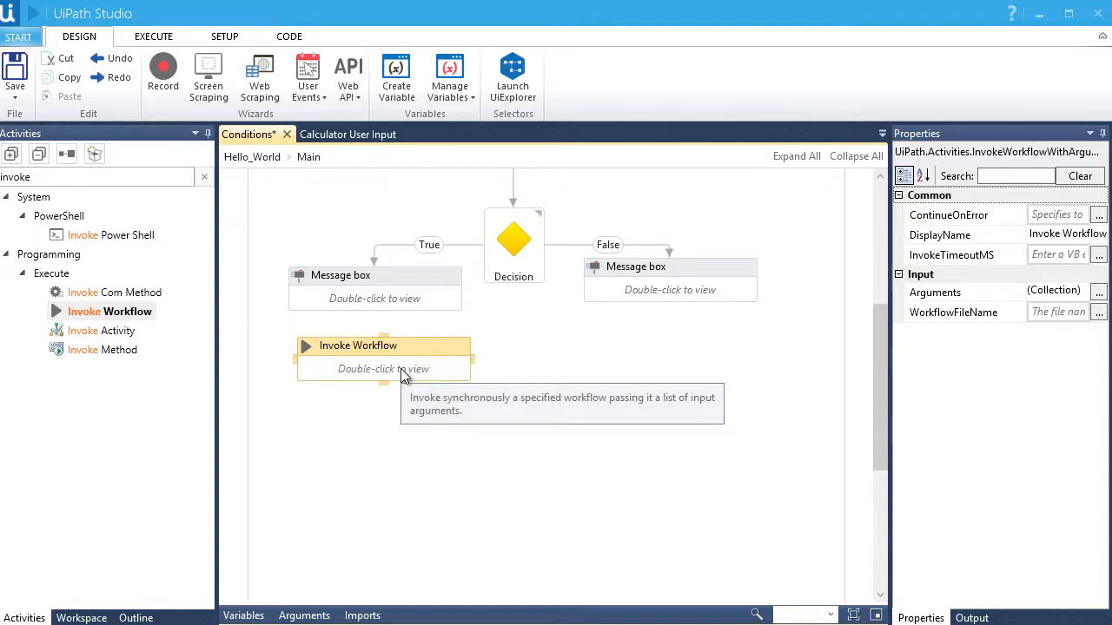
- Point the Invoke Workflow activity at the Calculator User Input.xaml file
{"action": "double_click", "coordinate": [382, 368]}
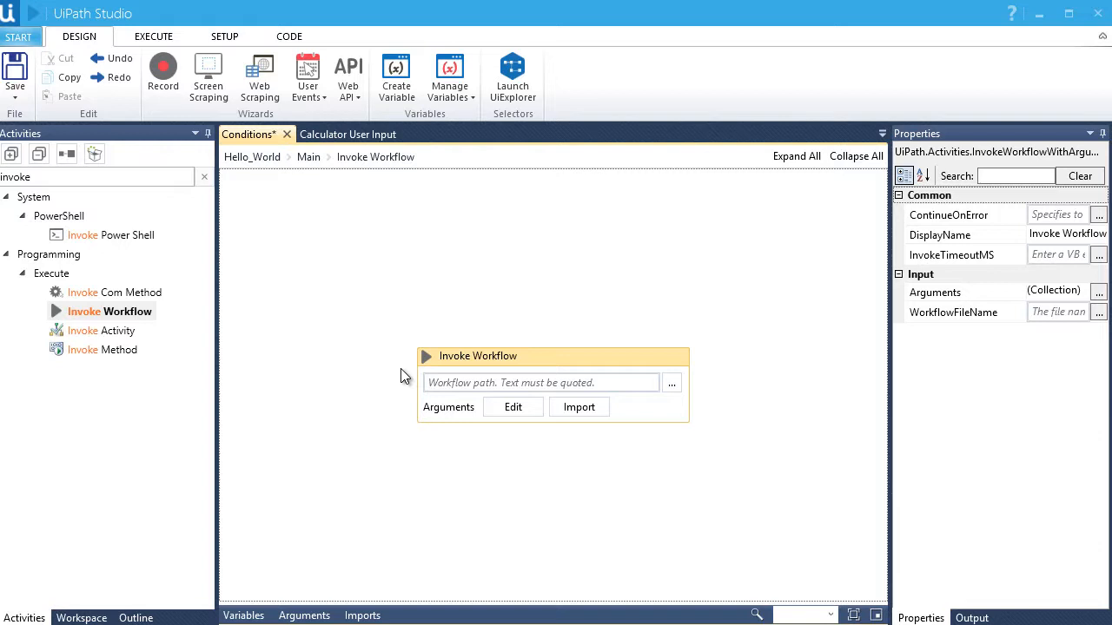
{"action": "mouse_move", "coordinate": [414, 378]}
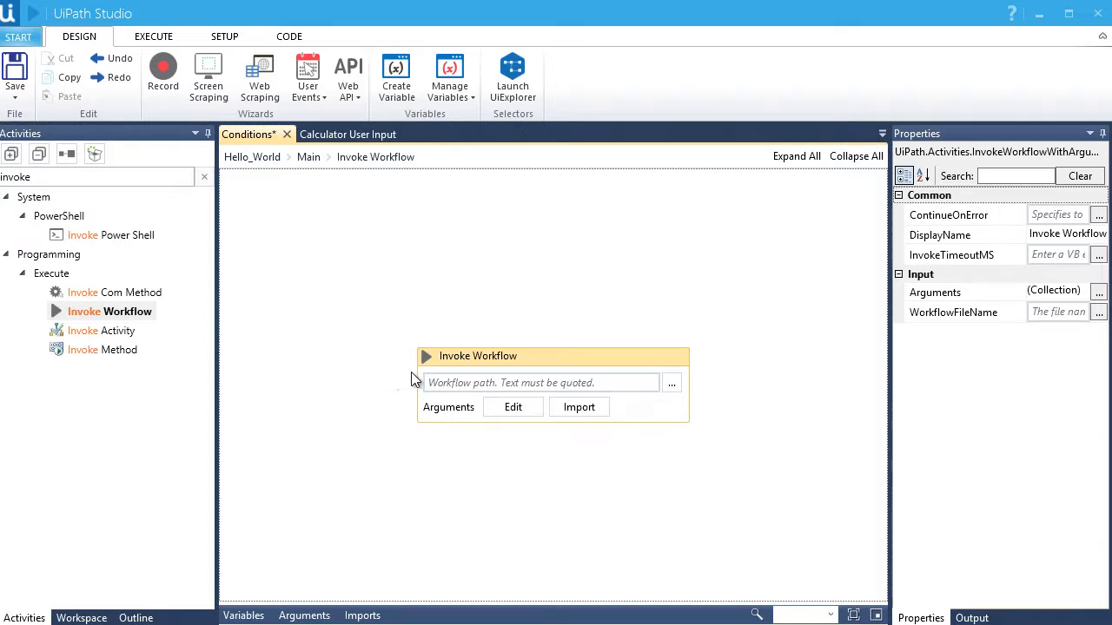
{"action": "left_click", "coordinate": [671, 383]}
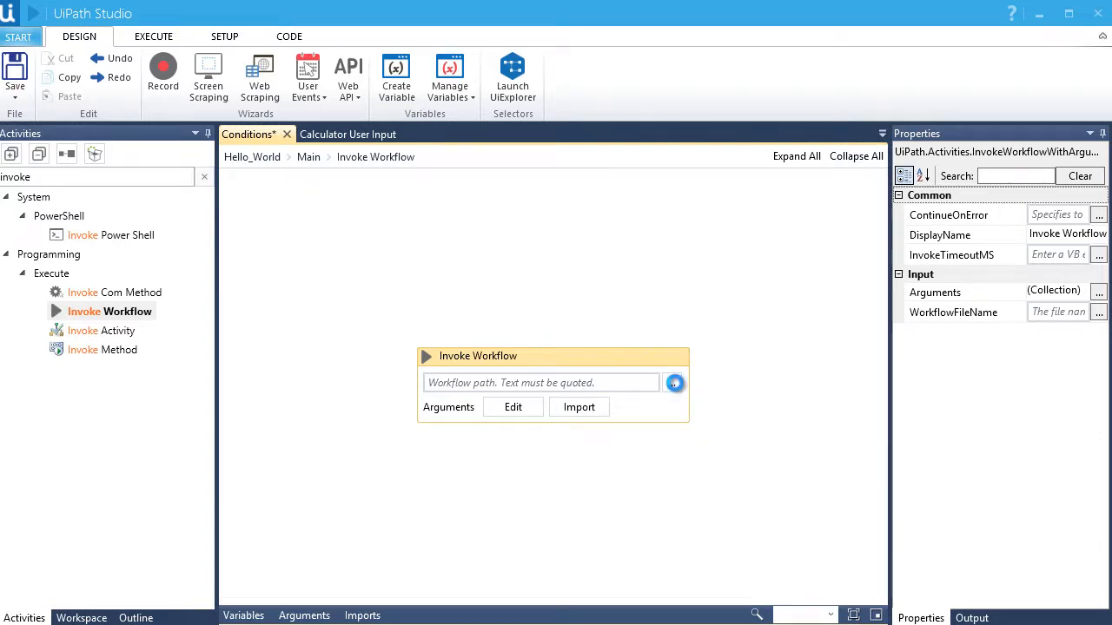
{"action": "left_click", "coordinate": [674, 384]}
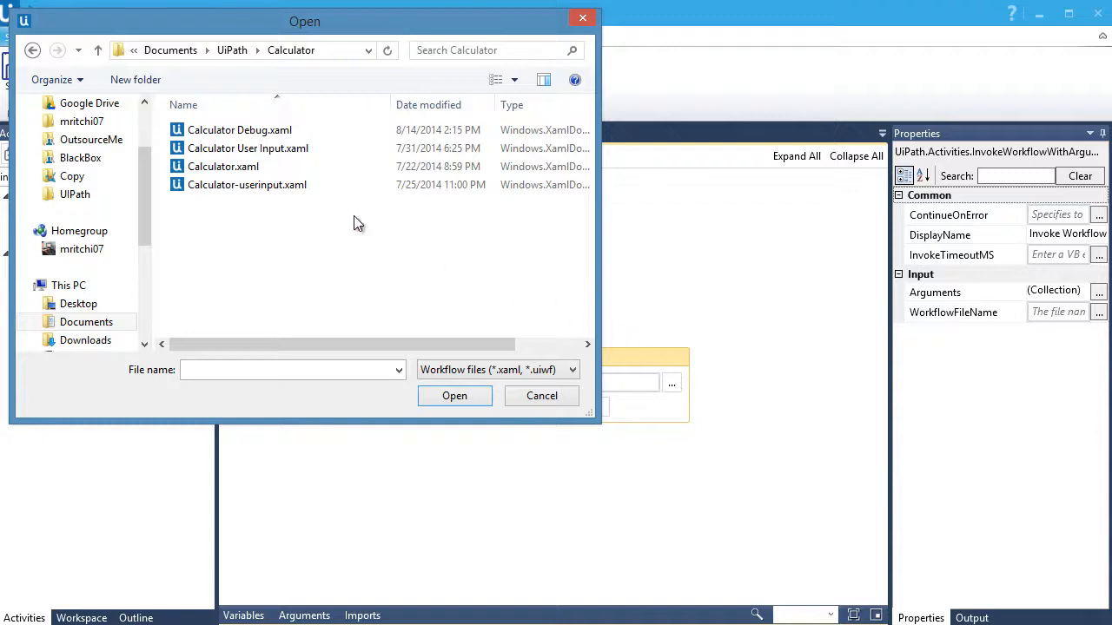
{"action": "left_click", "coordinate": [247, 148]}
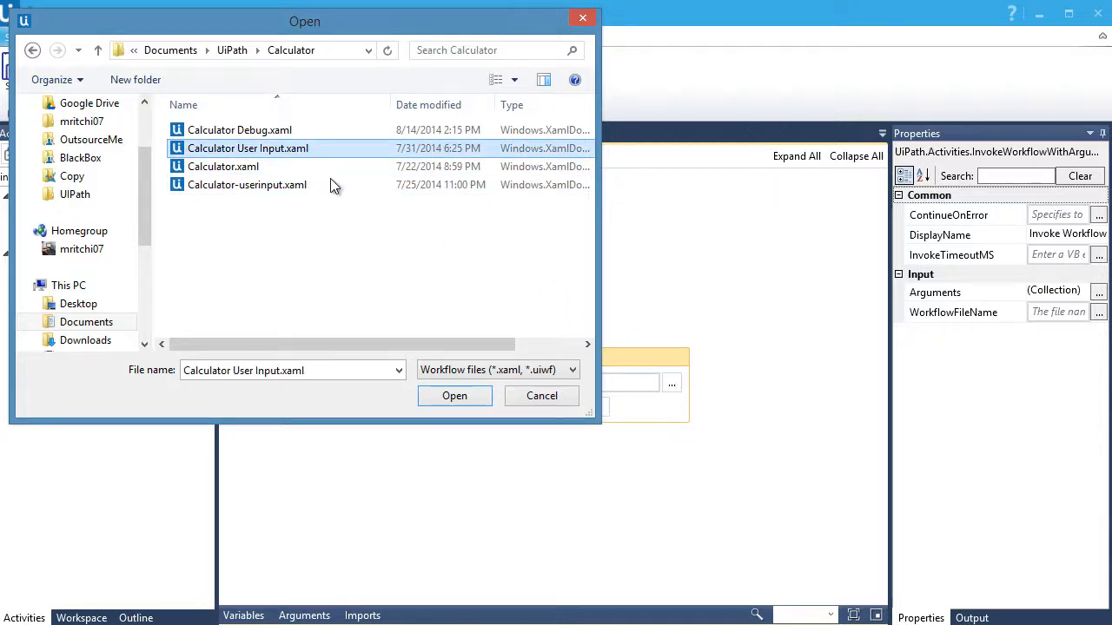
{"action": "left_click", "coordinate": [455, 396]}
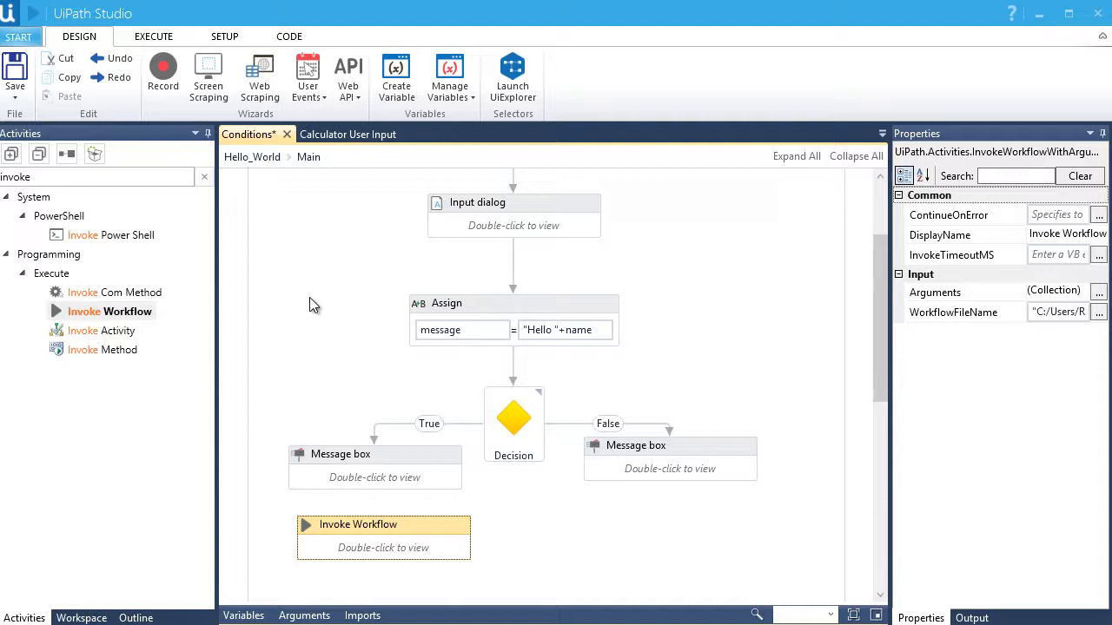
- Append "This will run the calculator. Please click OK" to the True message box text
{"action": "double_click", "coordinate": [375, 454]}
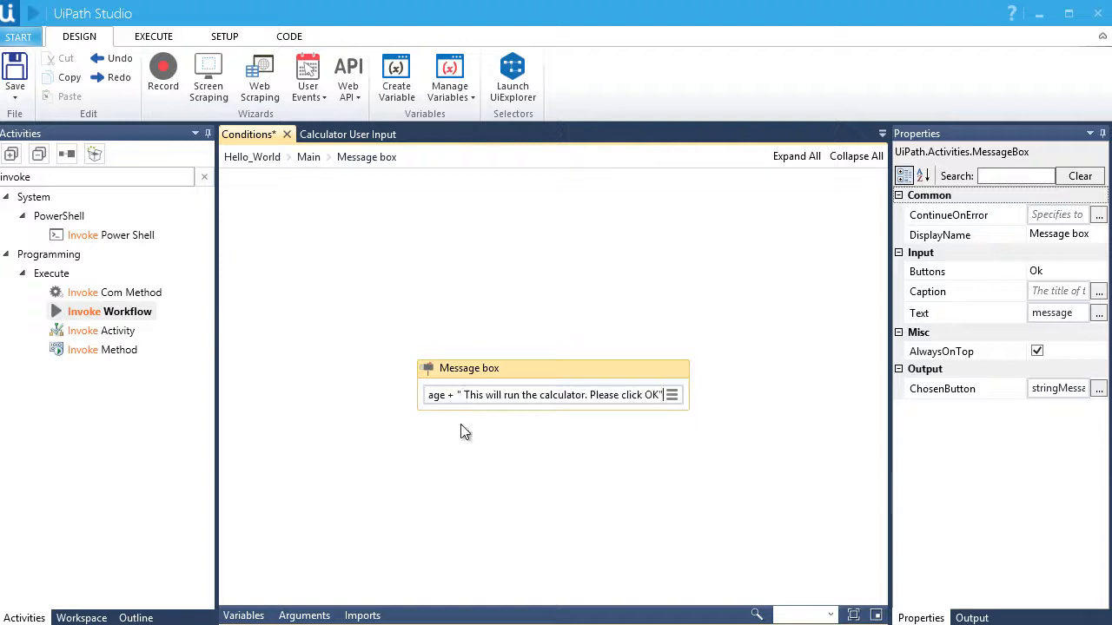
{"action": "mouse_move", "coordinate": [462, 455]}
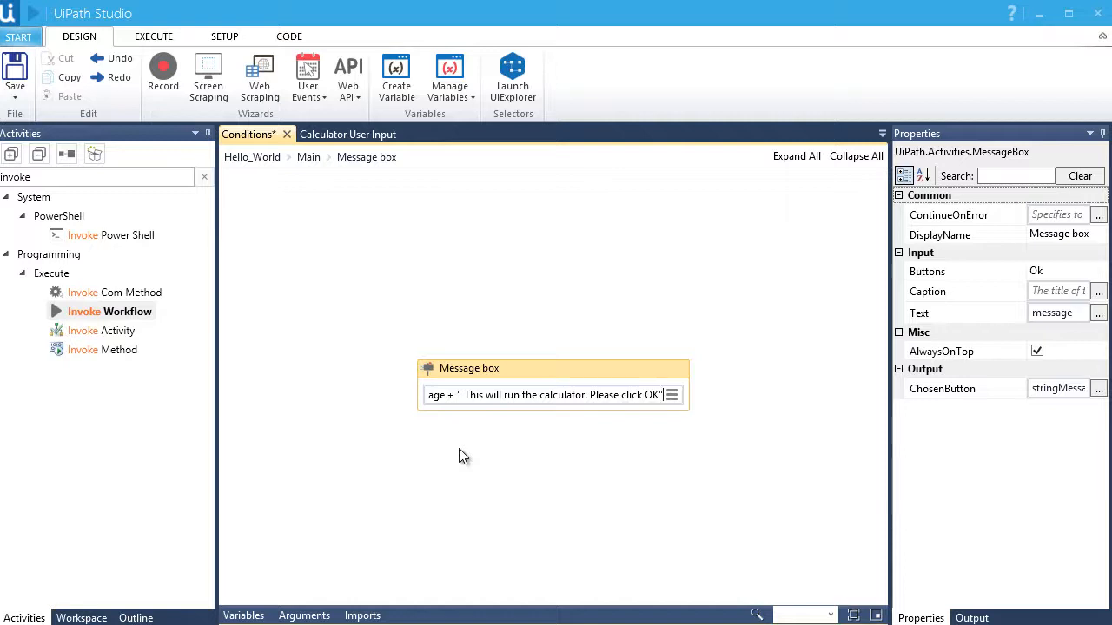
{"action": "mouse_move", "coordinate": [320, 177]}
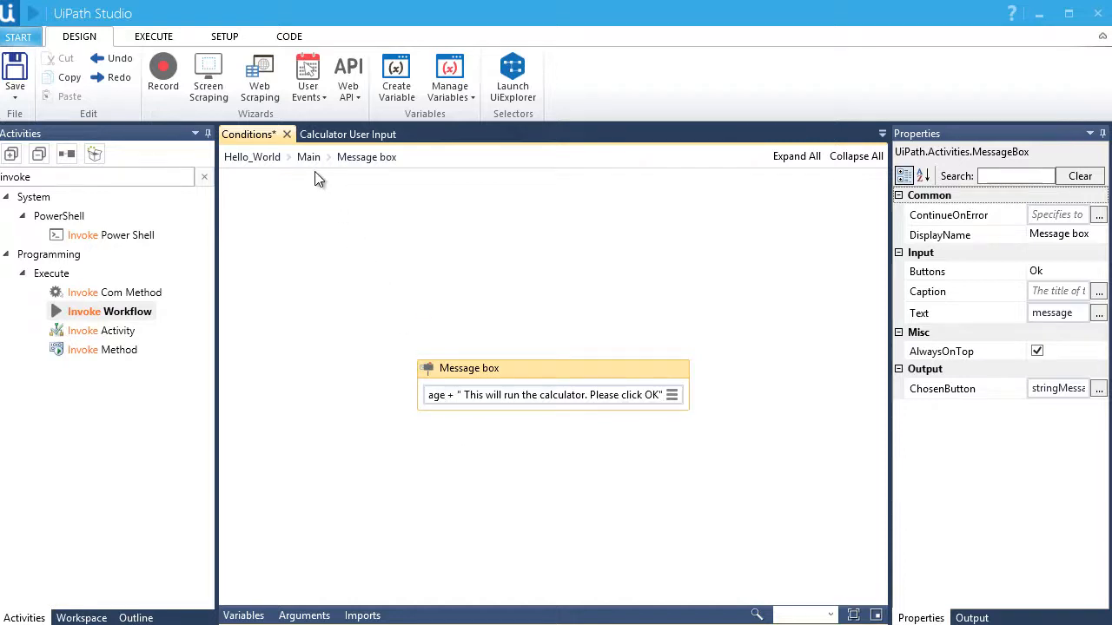
{"action": "left_click", "coordinate": [309, 157]}
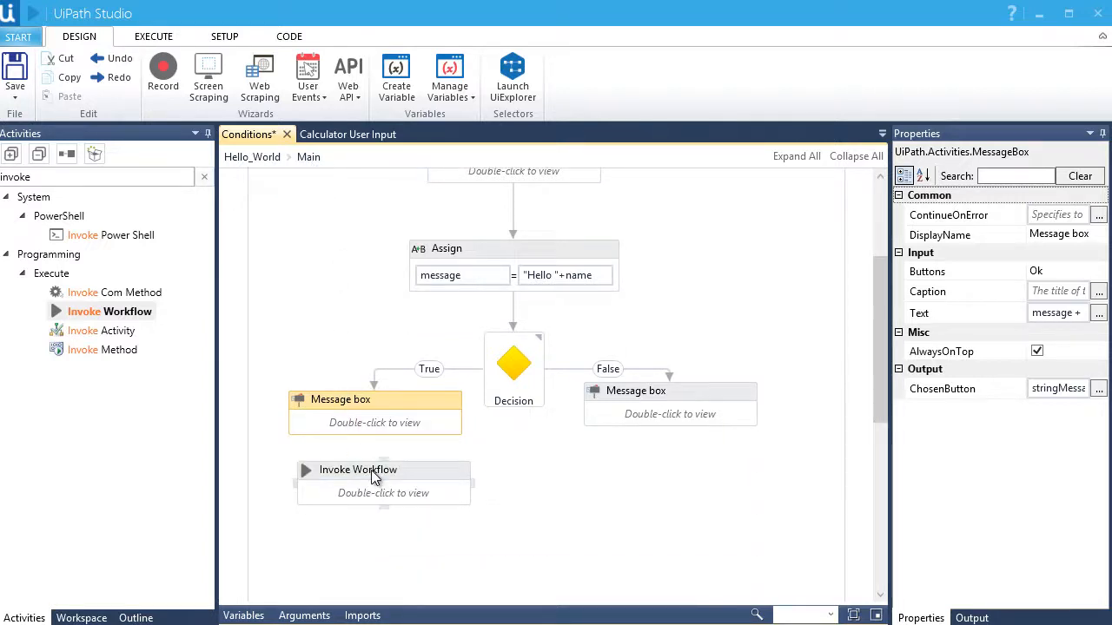
- Connect the True message box to Invoke Workflow and save the flowchart as Combining workflows
{"action": "left_click", "coordinate": [354, 469]}
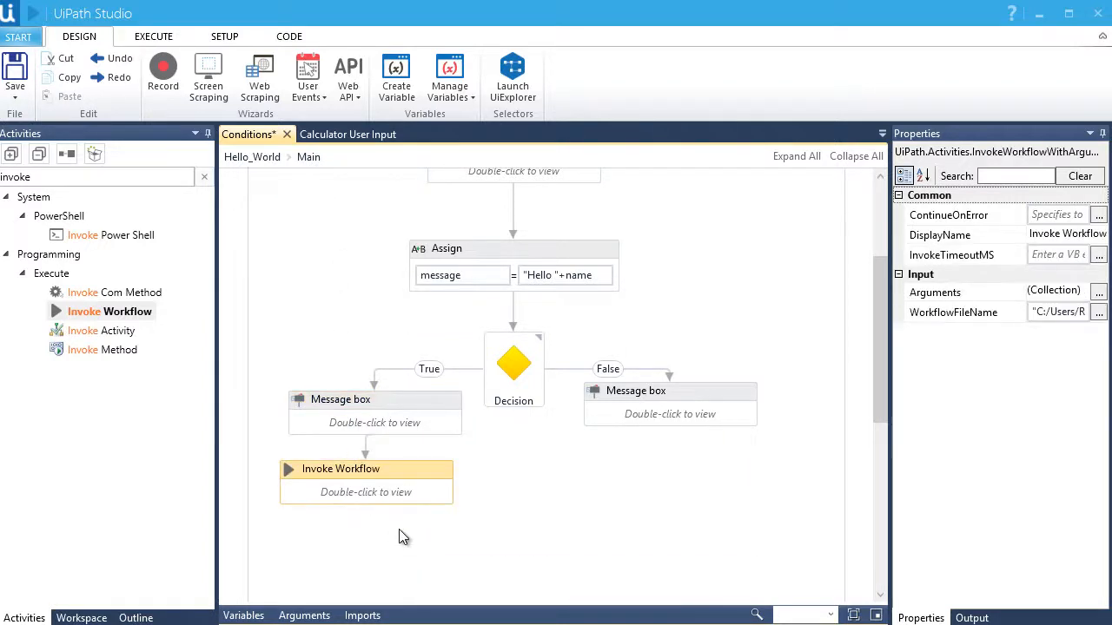
{"action": "mouse_move", "coordinate": [477, 523]}
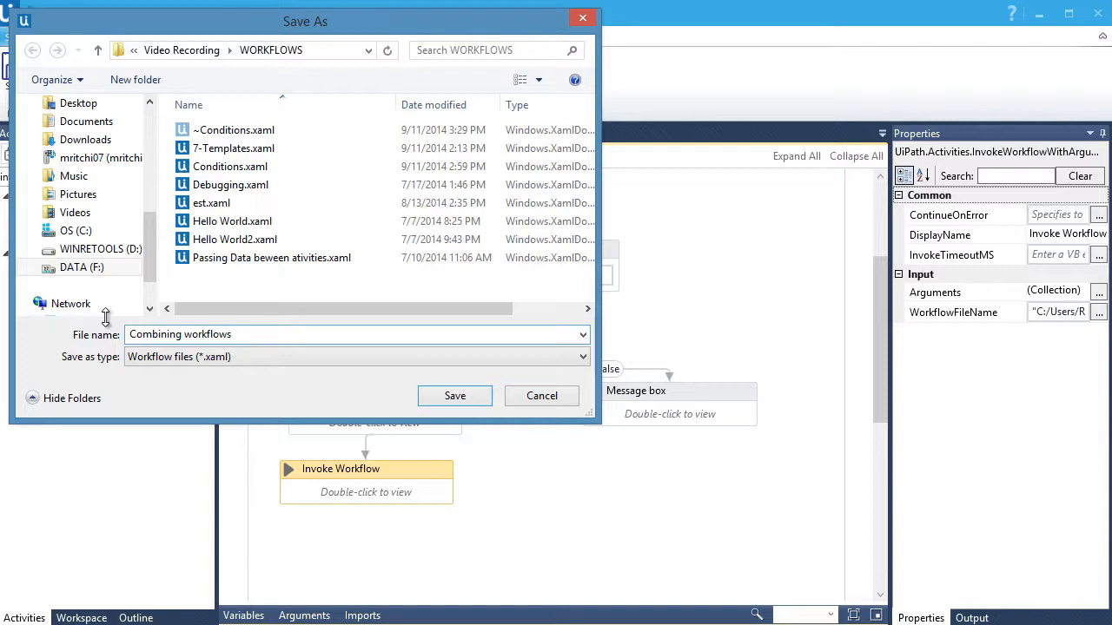
{"action": "left_click", "coordinate": [455, 396]}
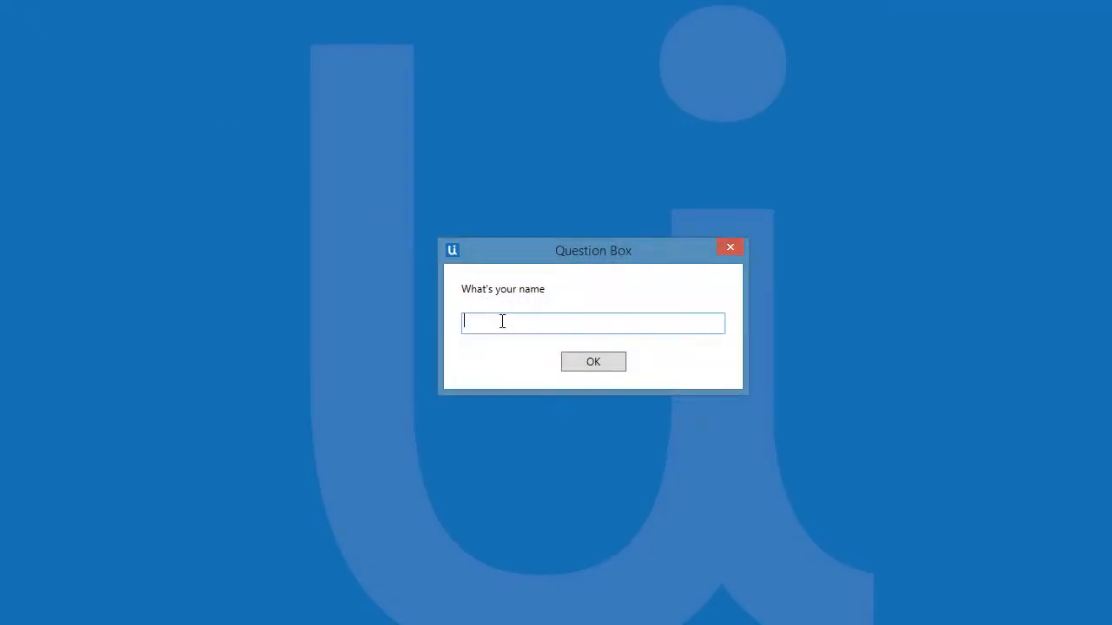
- Run the flowchart, first answering Bob, then Bill so the greeting launches the calculator
{"action": "type", "text": "Bob"}
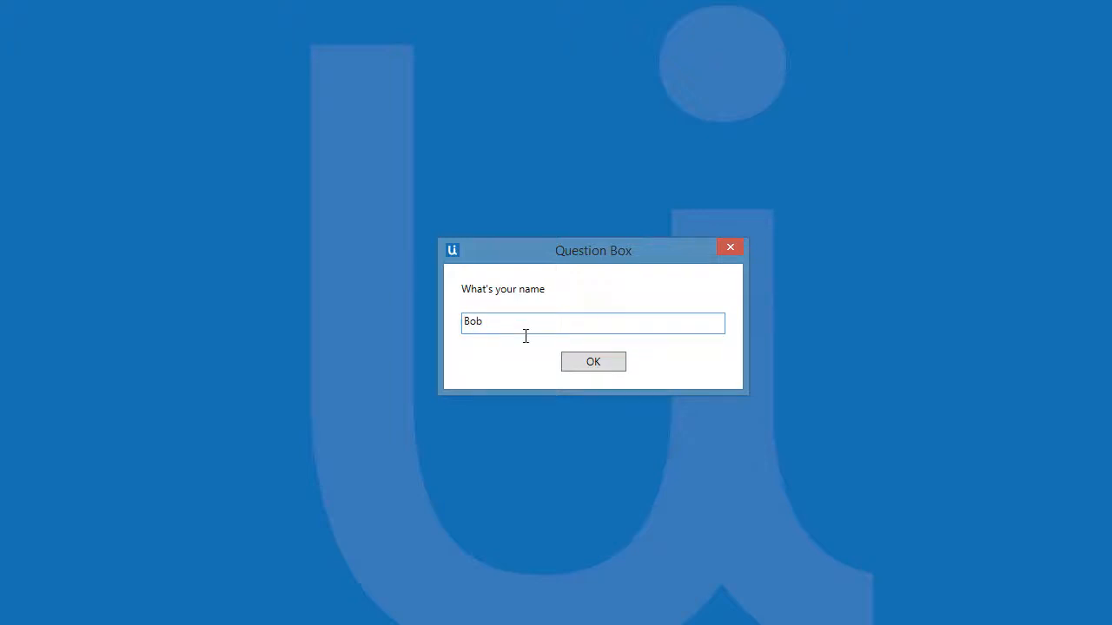
{"action": "left_click", "coordinate": [592, 361]}
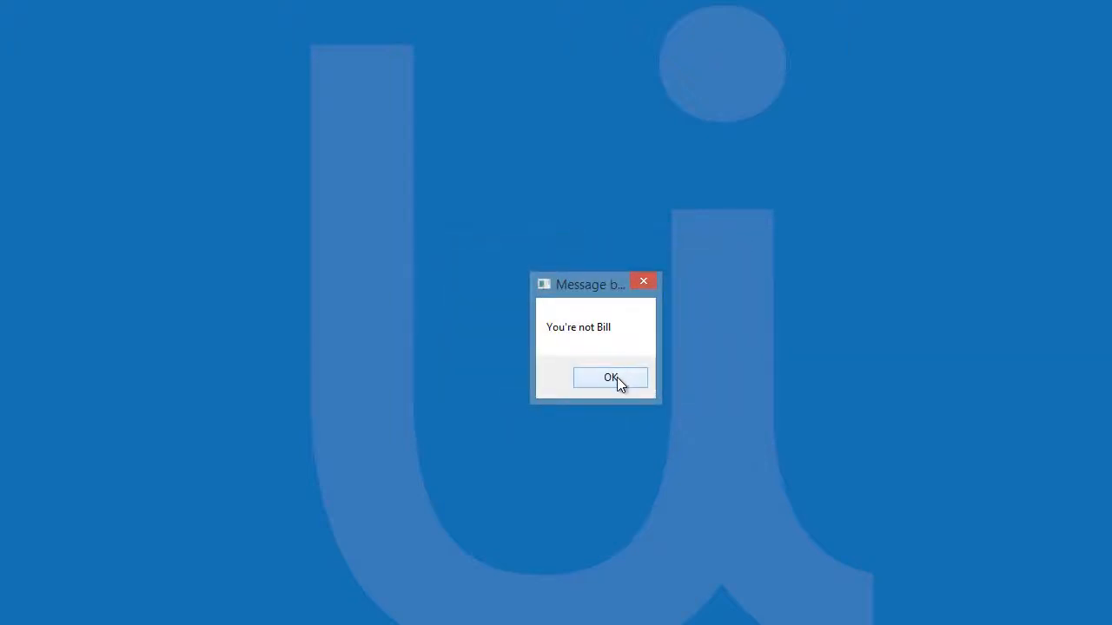
{"action": "left_click", "coordinate": [612, 379]}
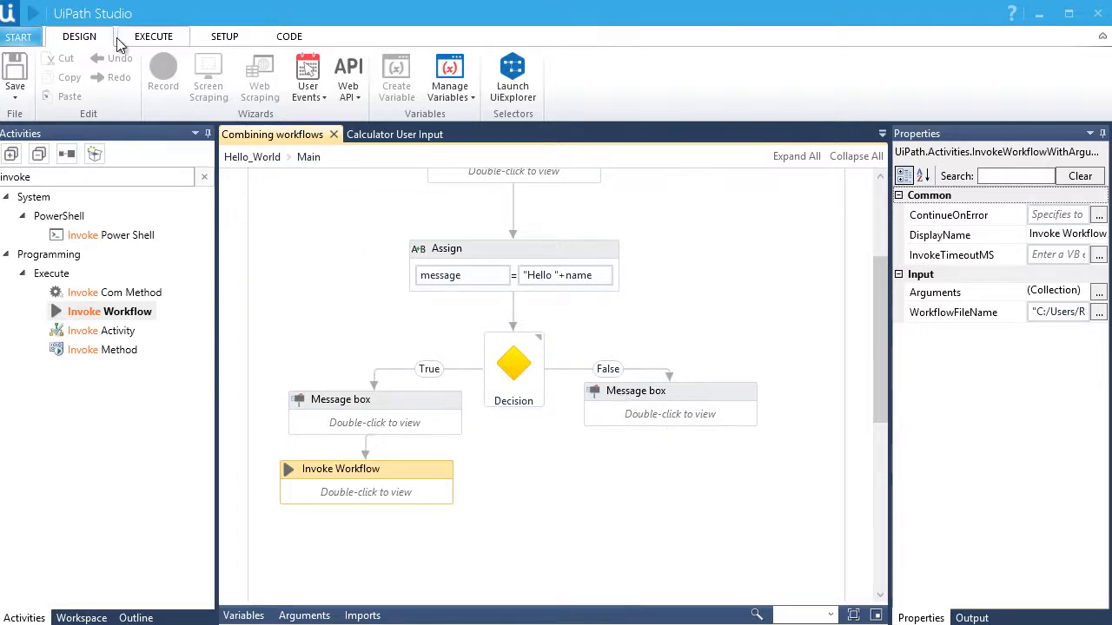
{"action": "mouse_move", "coordinate": [32, 18]}
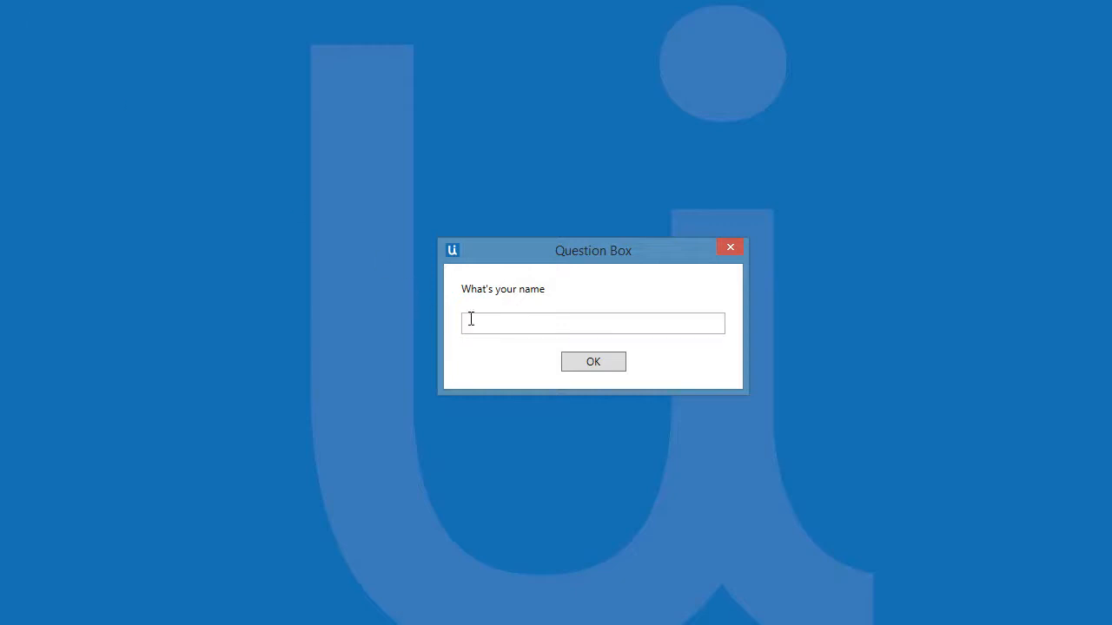
{"action": "type", "text": "Bill"}
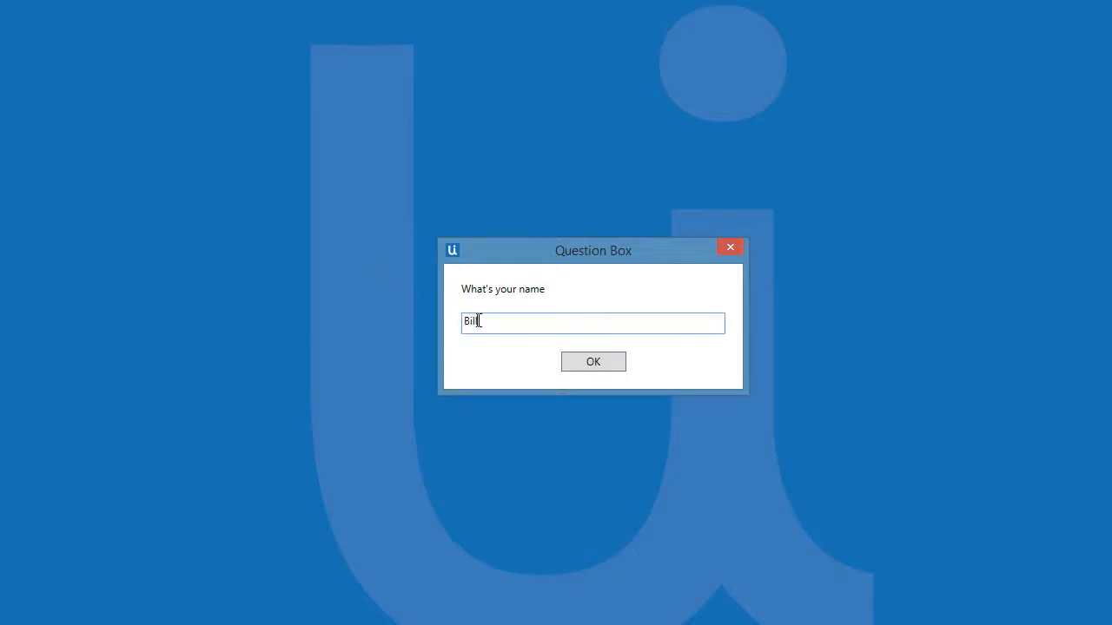
{"action": "left_click", "coordinate": [592, 361]}
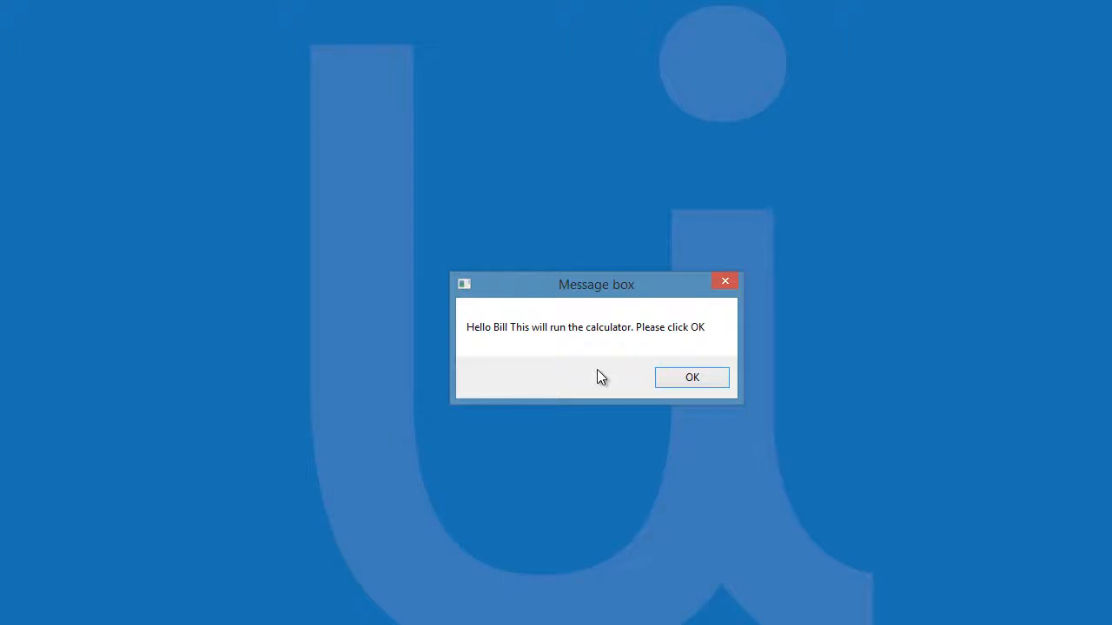
{"action": "mouse_move", "coordinate": [671, 385]}
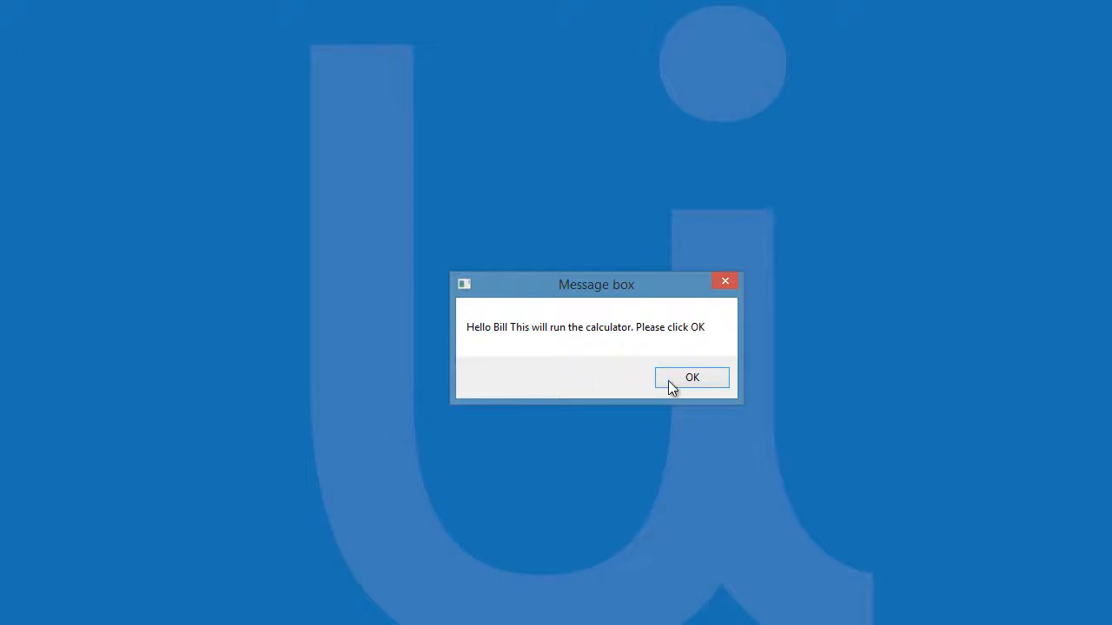
{"action": "left_click", "coordinate": [692, 377]}
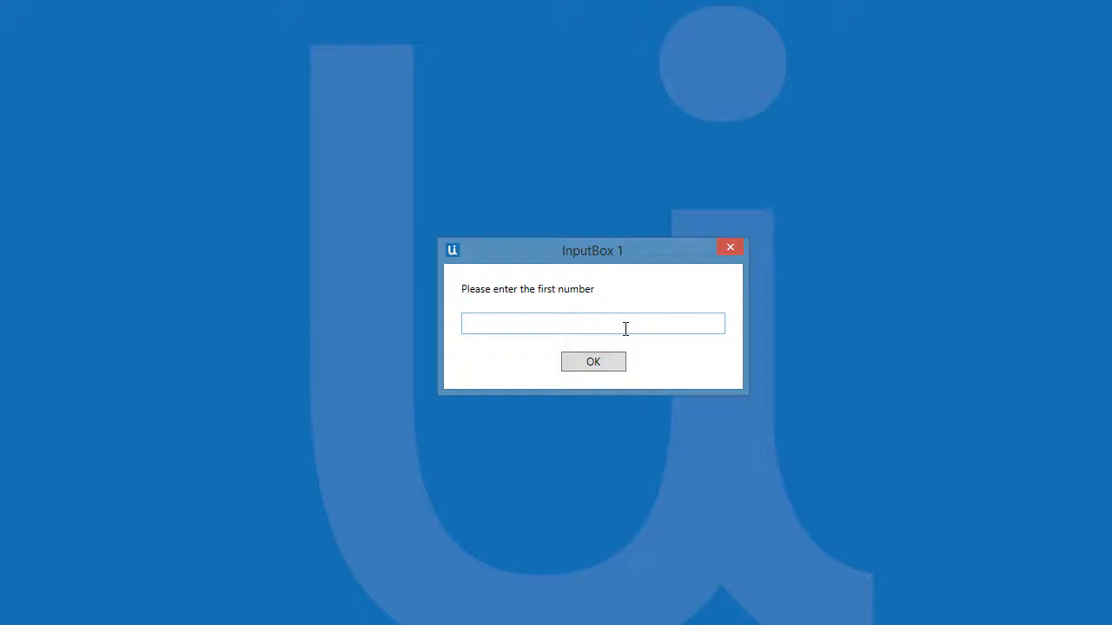
- Enter 5 as the first number, choose +, and dismiss the result of 8
{"action": "type", "text": "5"}
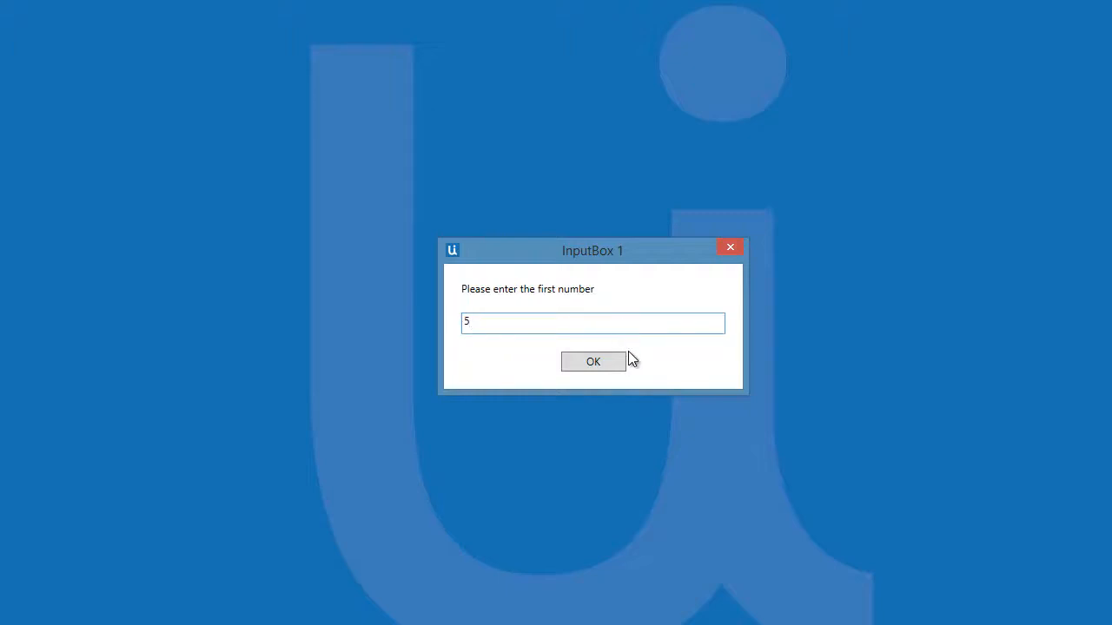
{"action": "left_click", "coordinate": [592, 361]}
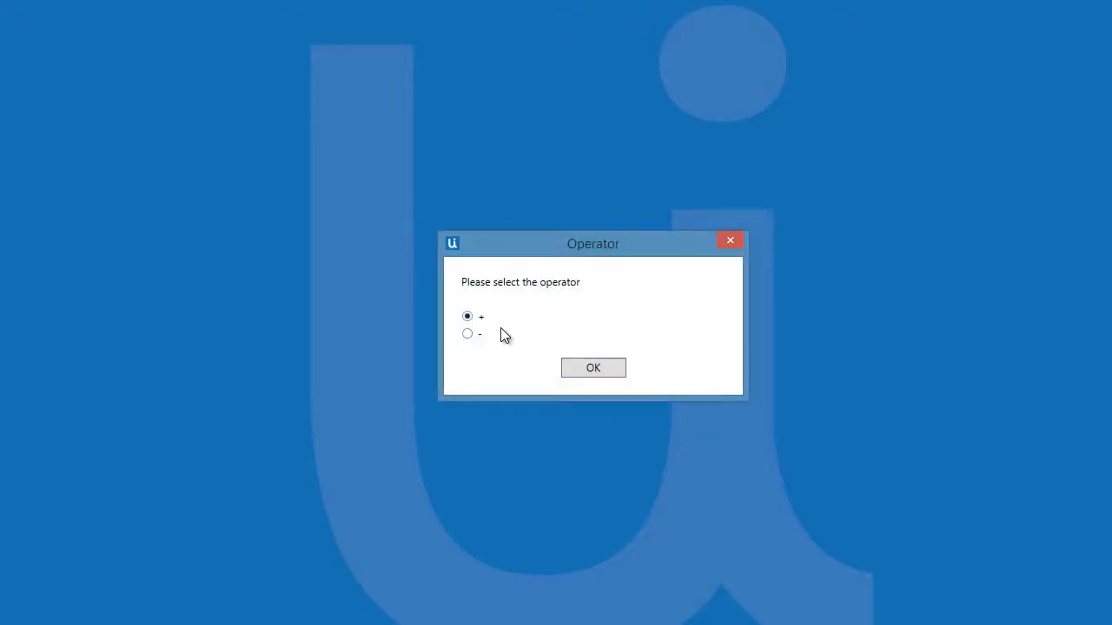
{"action": "left_click", "coordinate": [592, 368]}
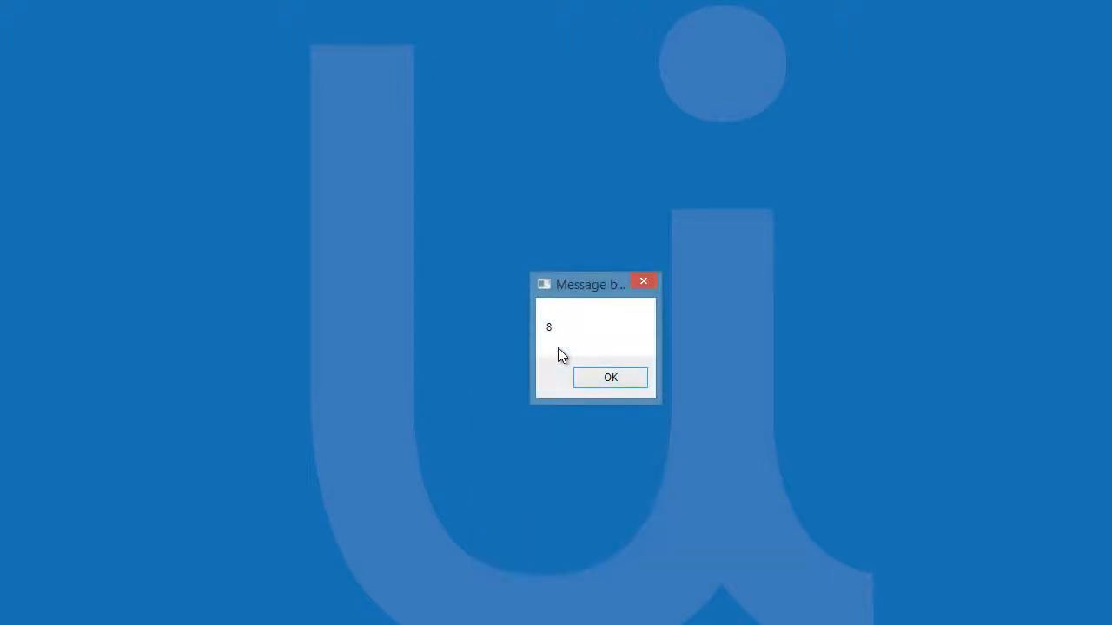
{"action": "left_click", "coordinate": [610, 377]}
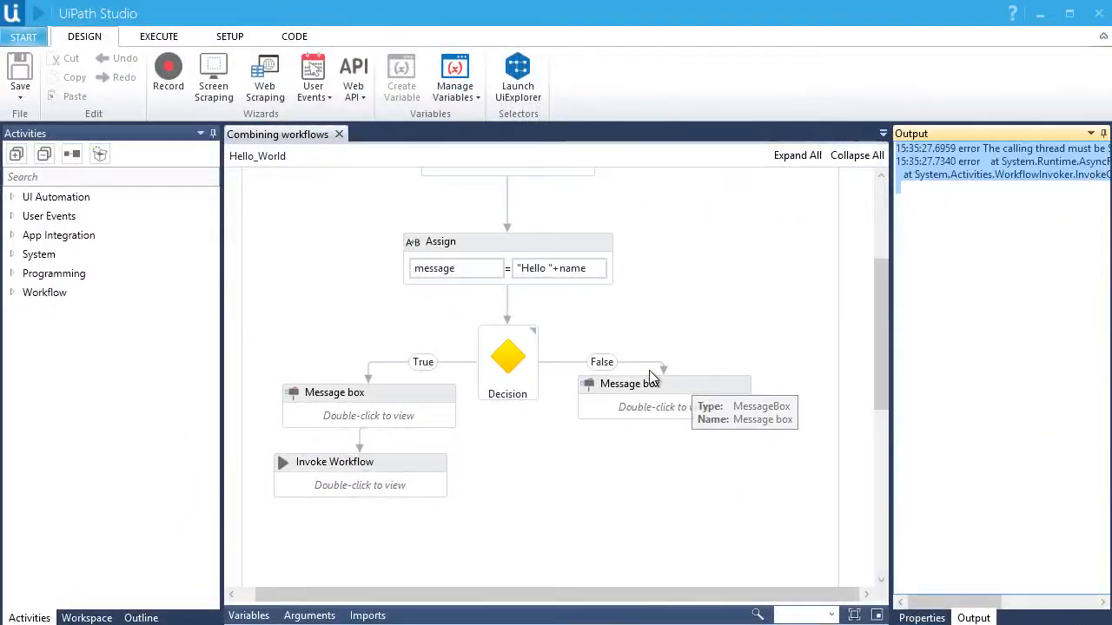
{"action": "mouse_move", "coordinate": [580, 521]}
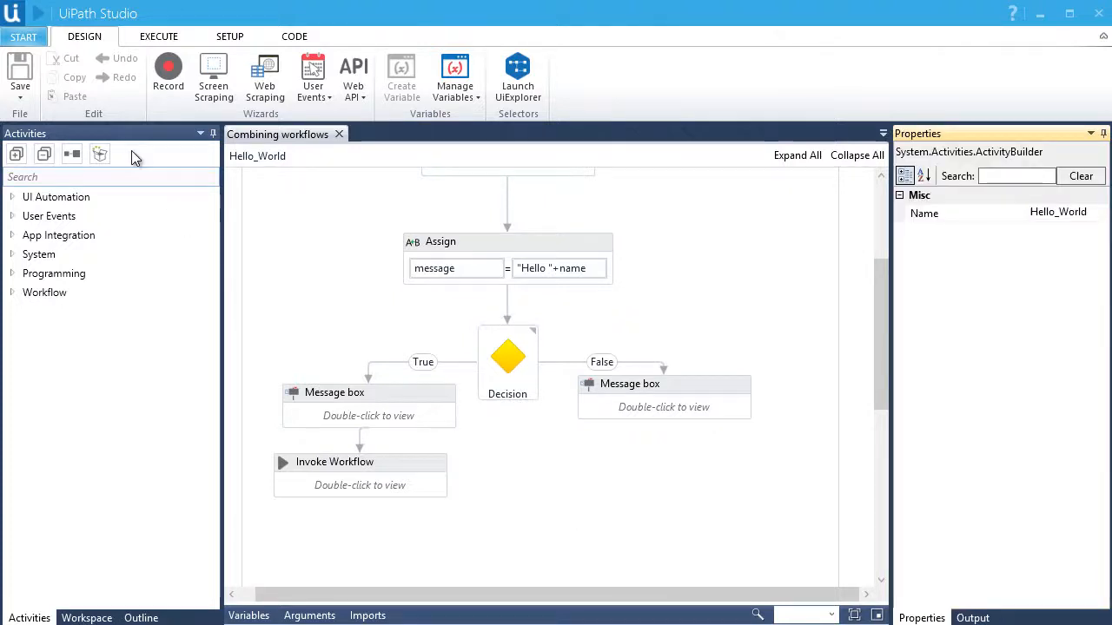
- Reopen the Calculator User Input workflow from Recent Workflows on the START tab
{"action": "left_click", "coordinate": [24, 34]}
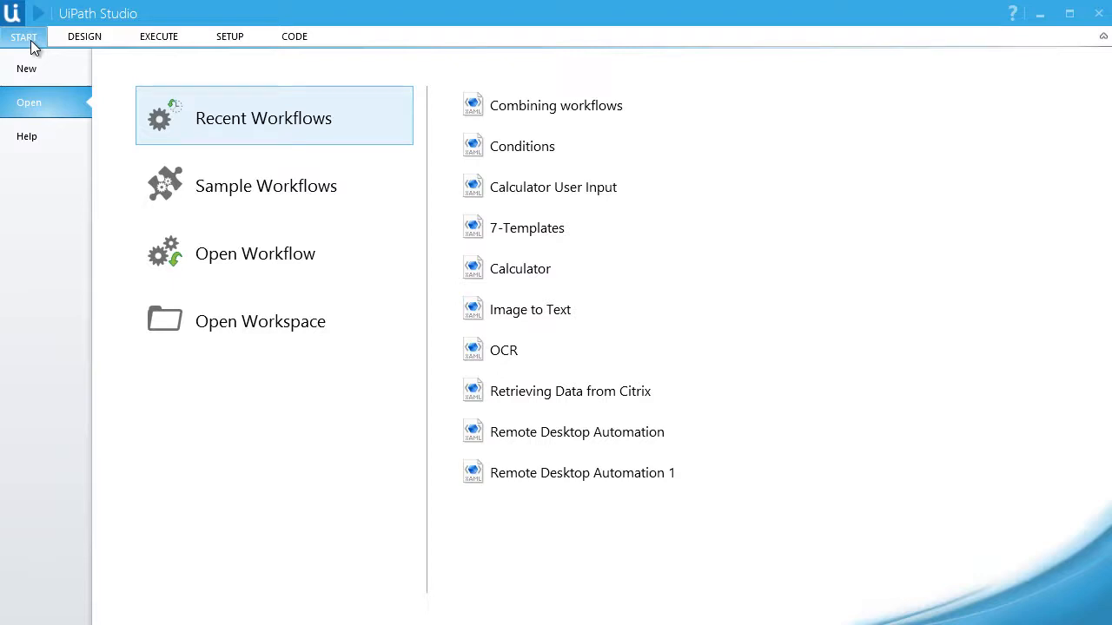
{"action": "mouse_move", "coordinate": [542, 205]}
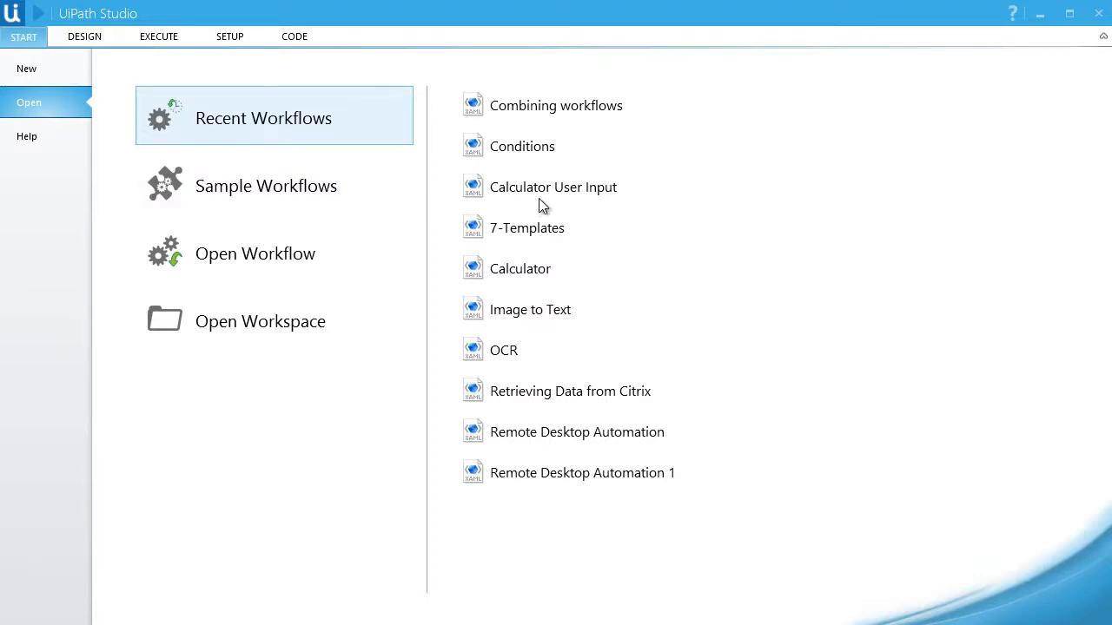
{"action": "mouse_move", "coordinate": [567, 198]}
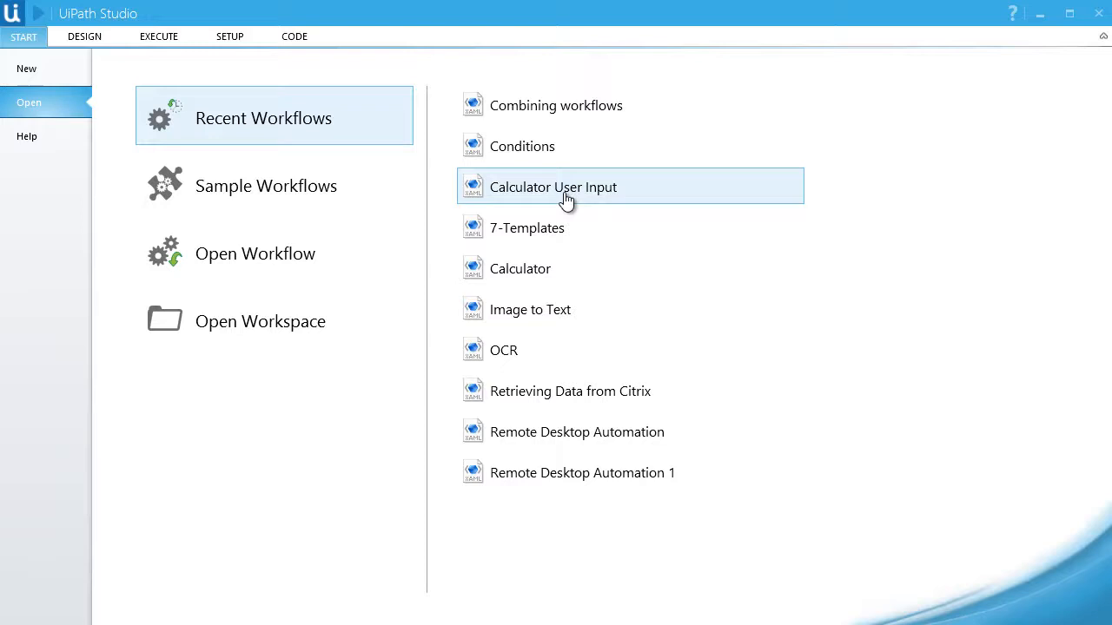
{"action": "double_click", "coordinate": [552, 187]}
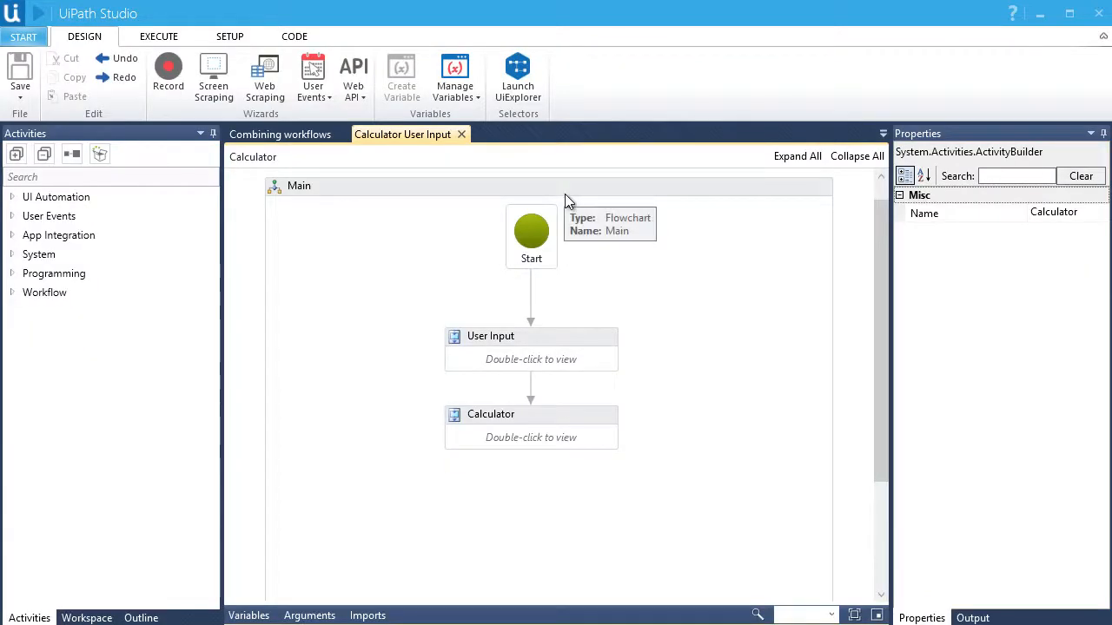
{"action": "mouse_move", "coordinate": [337, 201]}
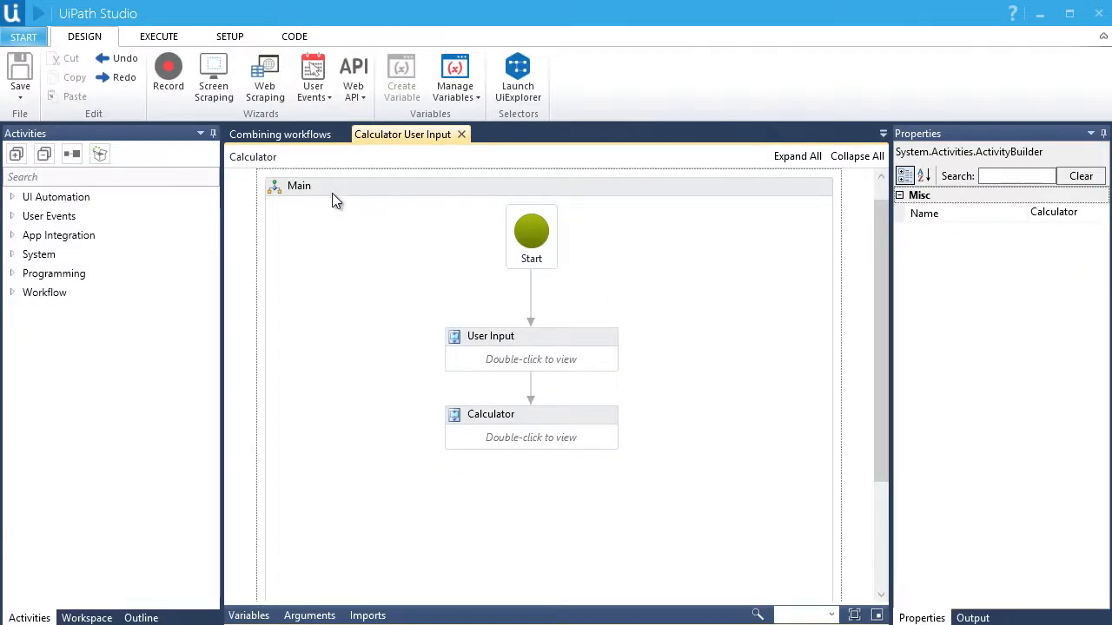
- Save the workflow as a template named Calculator, reveal it under Templates, and return to Combining workflows
{"action": "left_click", "coordinate": [17, 111]}
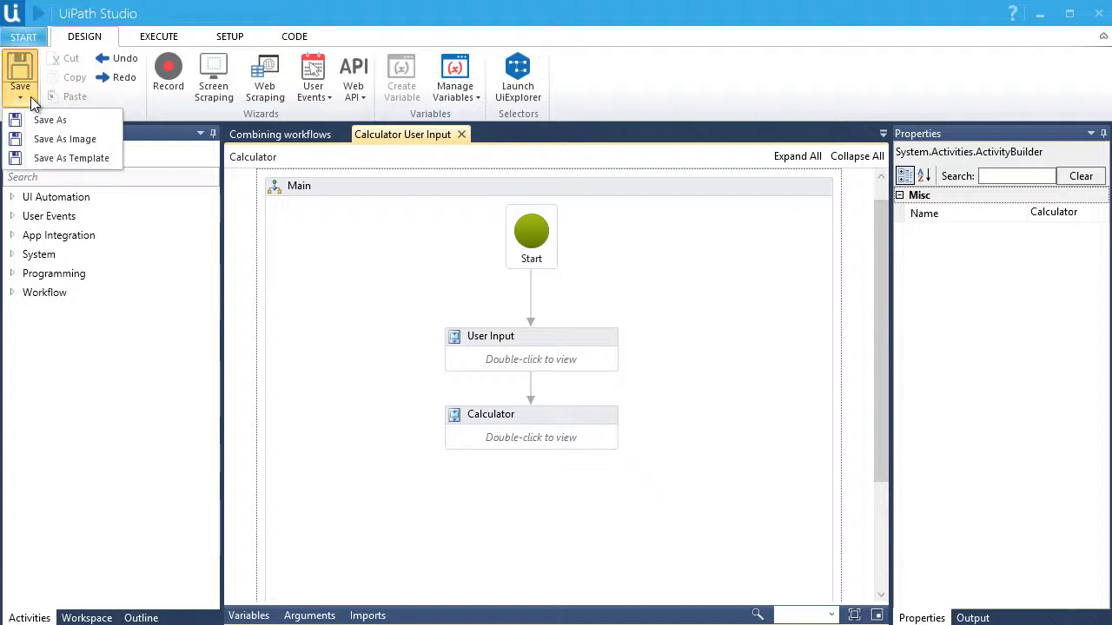
{"action": "mouse_move", "coordinate": [59, 165]}
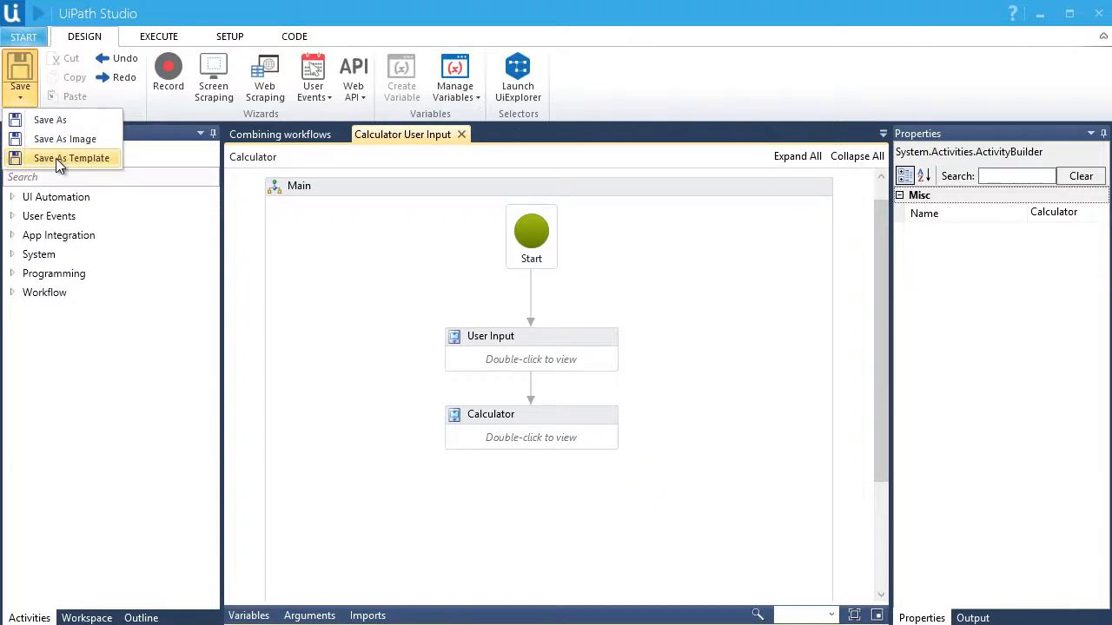
{"action": "left_click", "coordinate": [70, 158]}
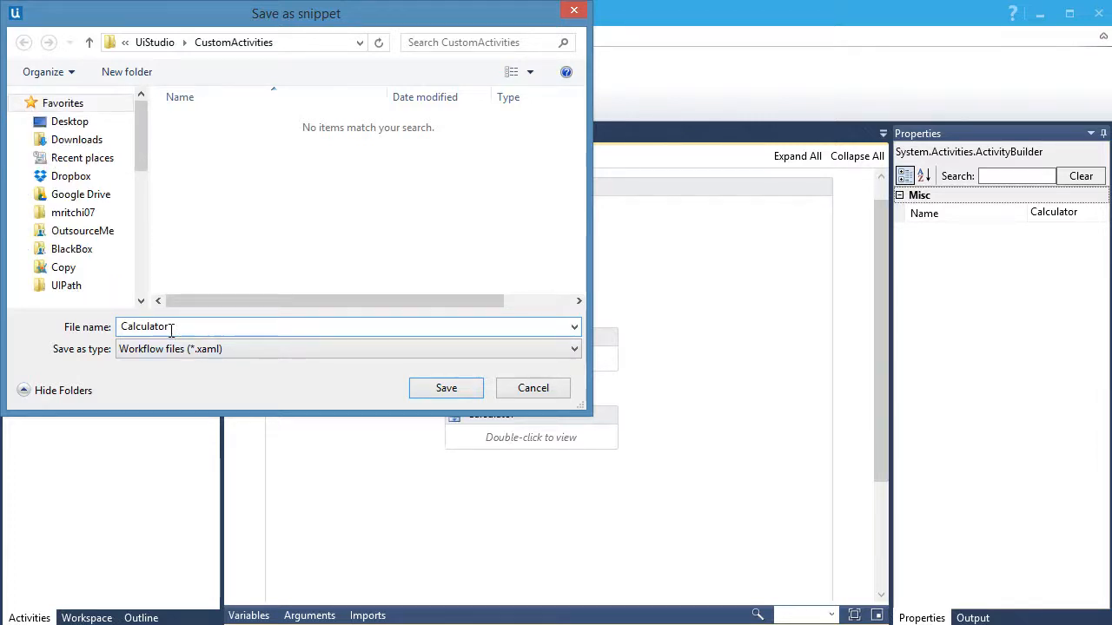
{"action": "left_click", "coordinate": [445, 387]}
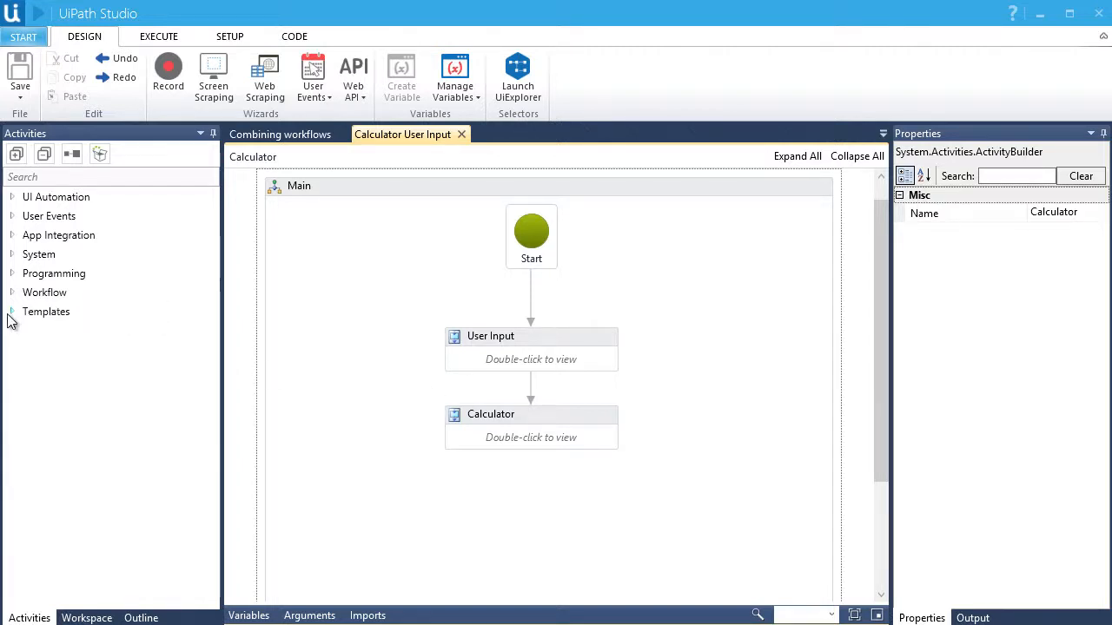
{"action": "left_click", "coordinate": [12, 311]}
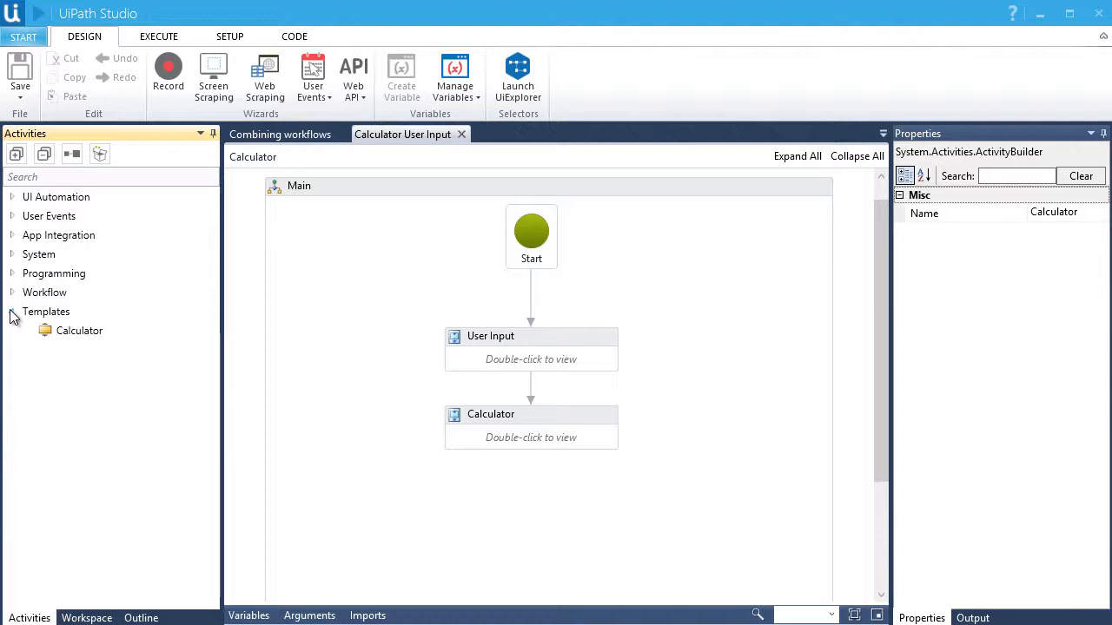
{"action": "mouse_move", "coordinate": [42, 298]}
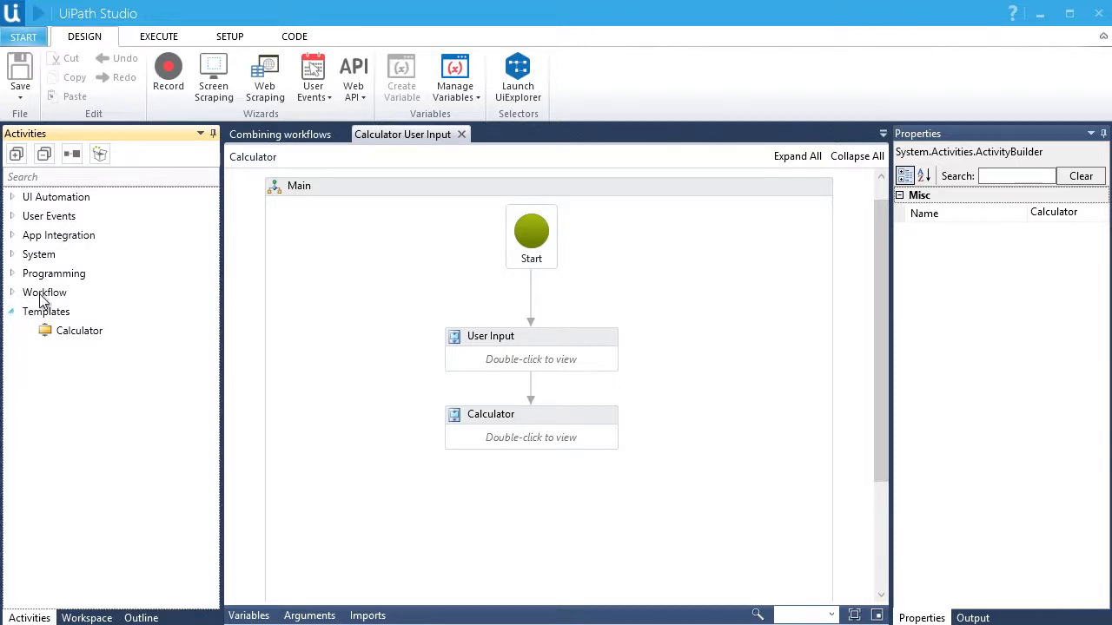
{"action": "left_click", "coordinate": [280, 133]}
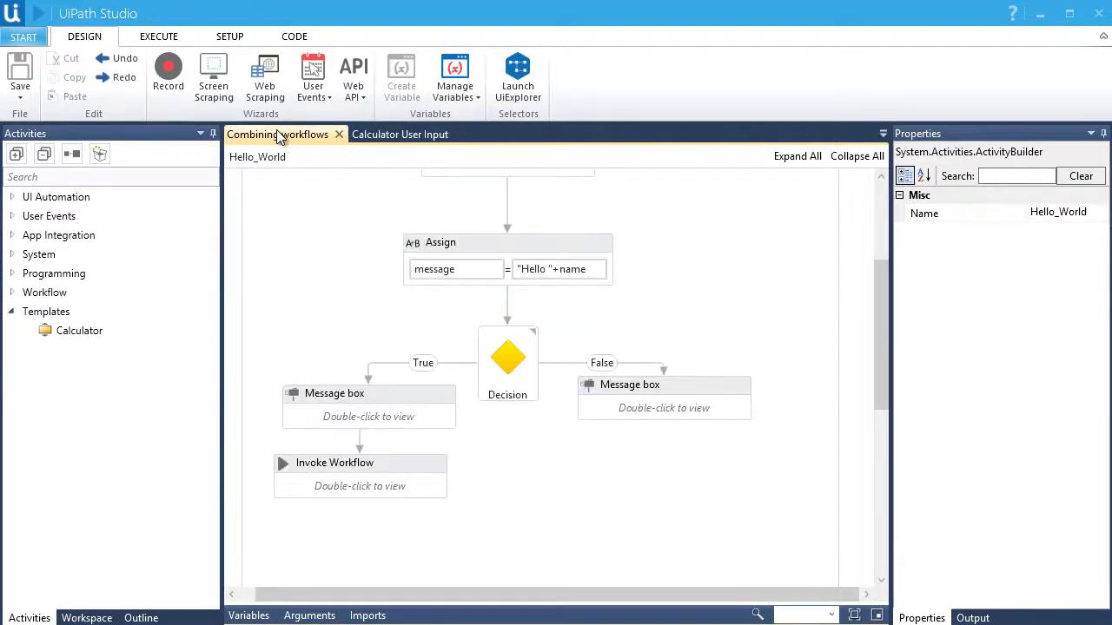
{"action": "mouse_move", "coordinate": [320, 442]}
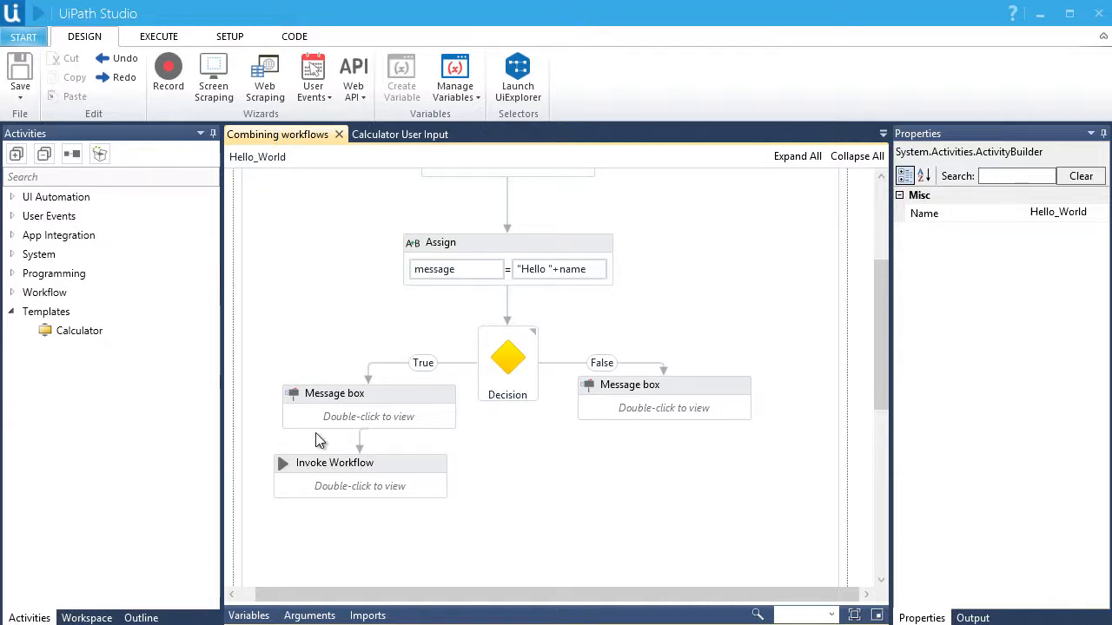
- Swap the Invoke Workflow under True for the Calculator template activity and inspect its contents
{"action": "left_click", "coordinate": [359, 462]}
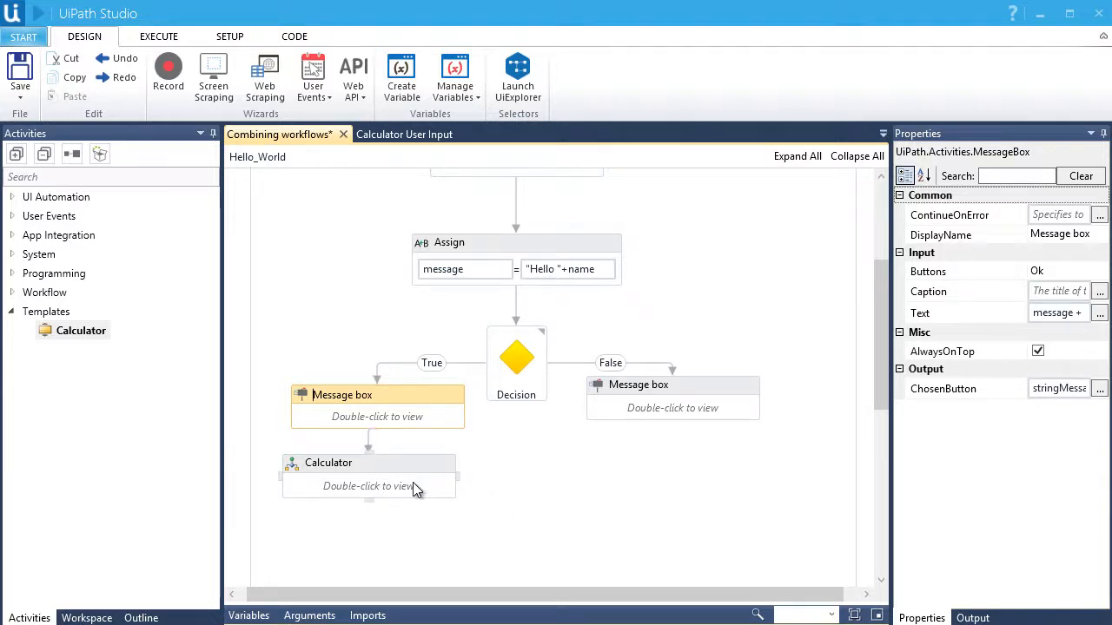
{"action": "double_click", "coordinate": [368, 476]}
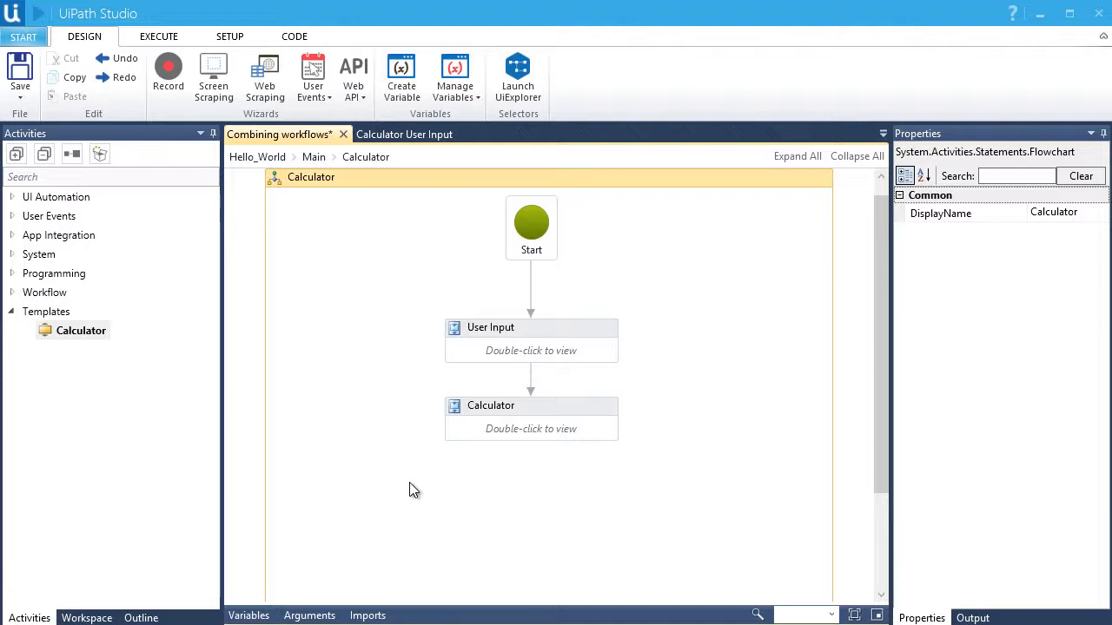
{"action": "mouse_move", "coordinate": [314, 160]}
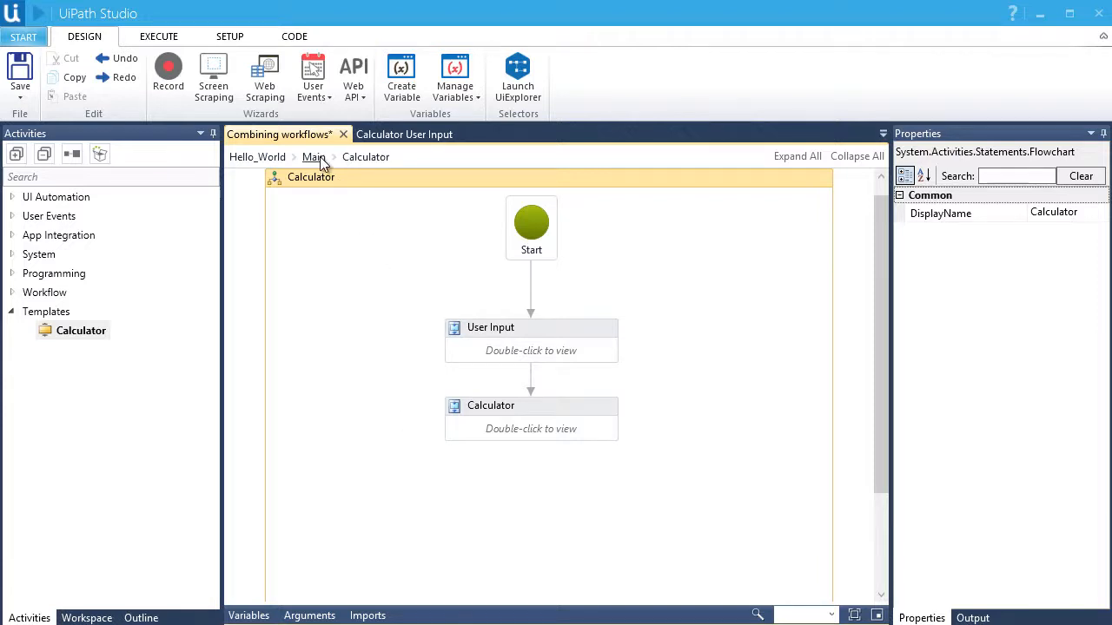
{"action": "left_click", "coordinate": [313, 157]}
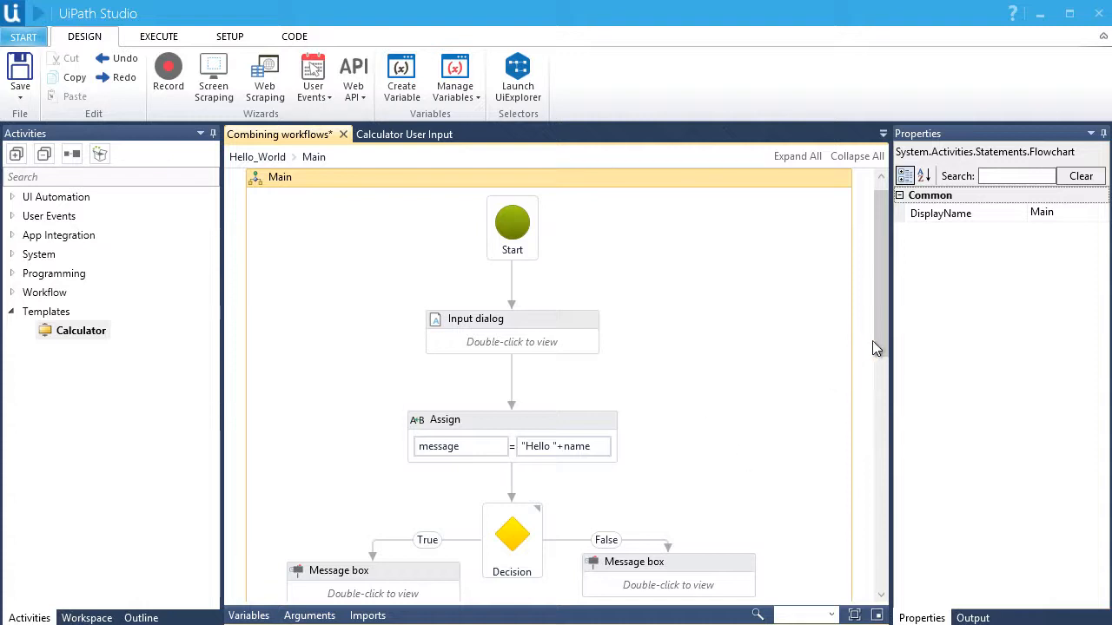
{"action": "scroll", "scroll_direction": "down", "scroll_amount": 3}
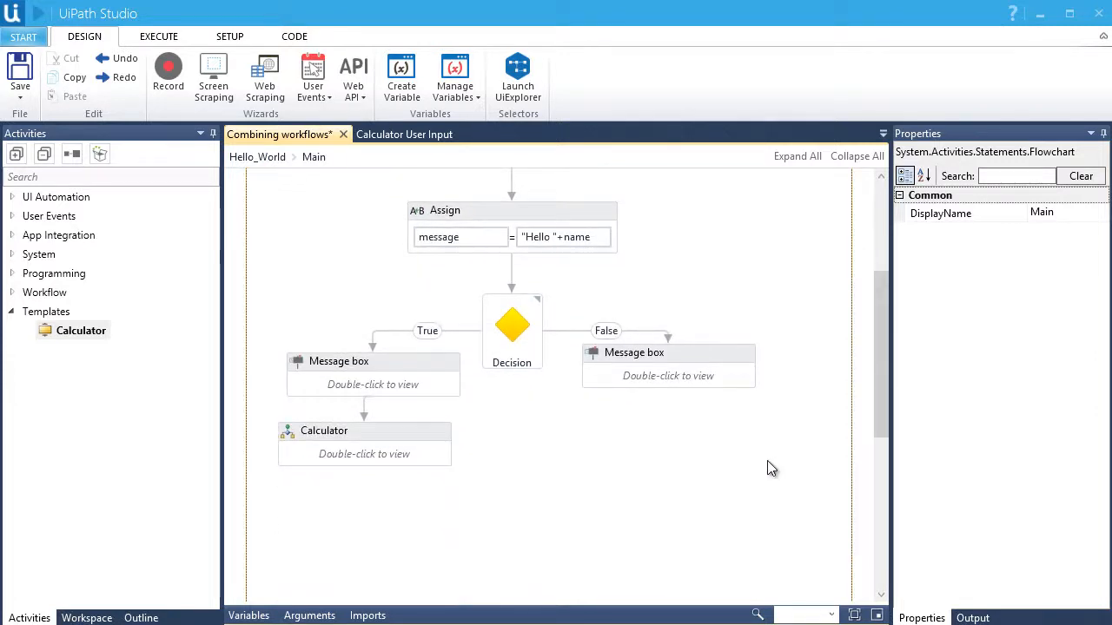
{"action": "mouse_move", "coordinate": [38, 16]}
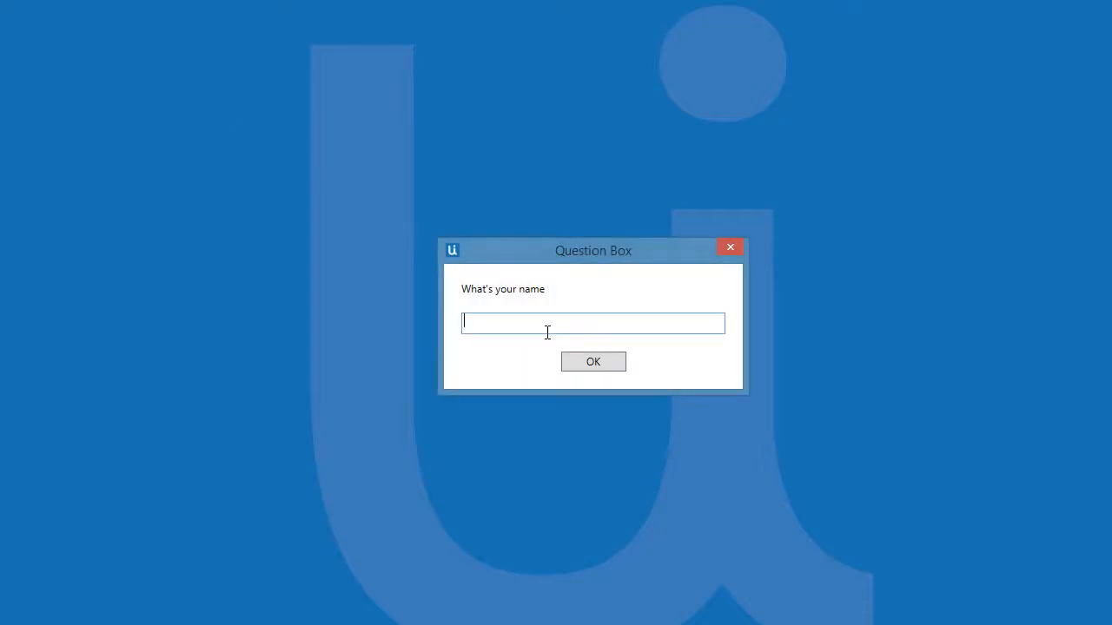
- Run the flowchart and answer Bill so the greeting starts the Calculator template
{"action": "type", "text": "Bill"}
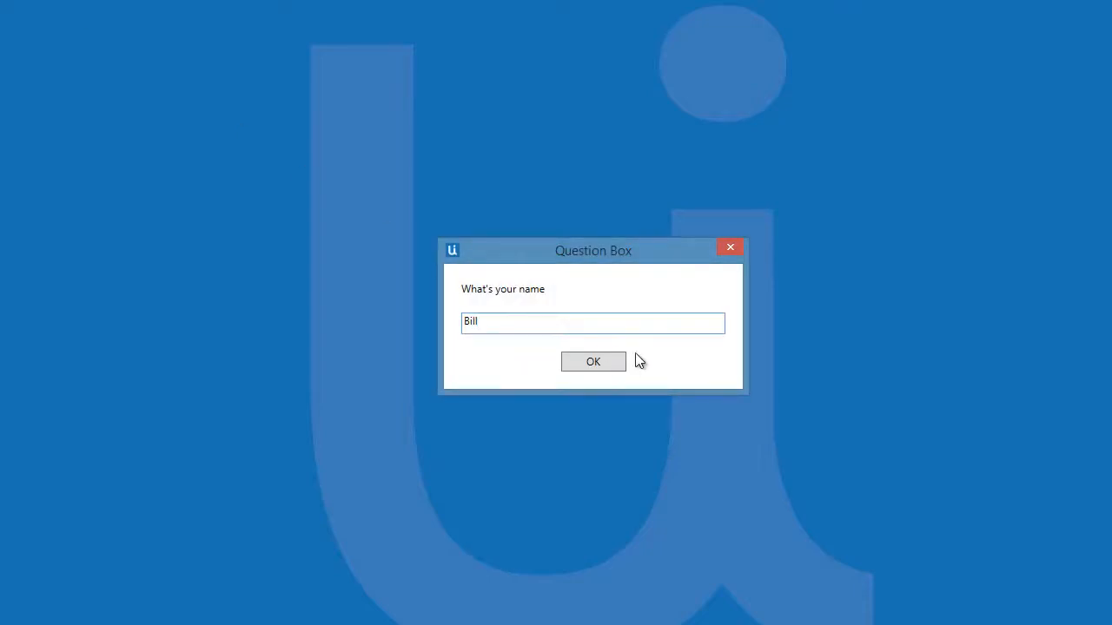
{"action": "left_click", "coordinate": [594, 361]}
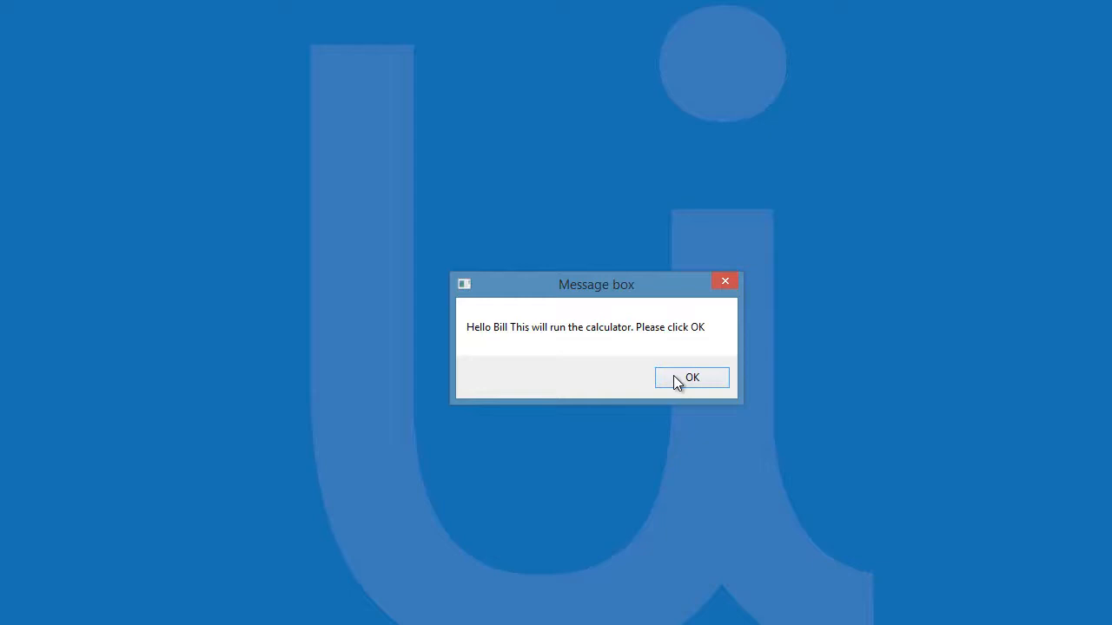
{"action": "left_click", "coordinate": [691, 377]}
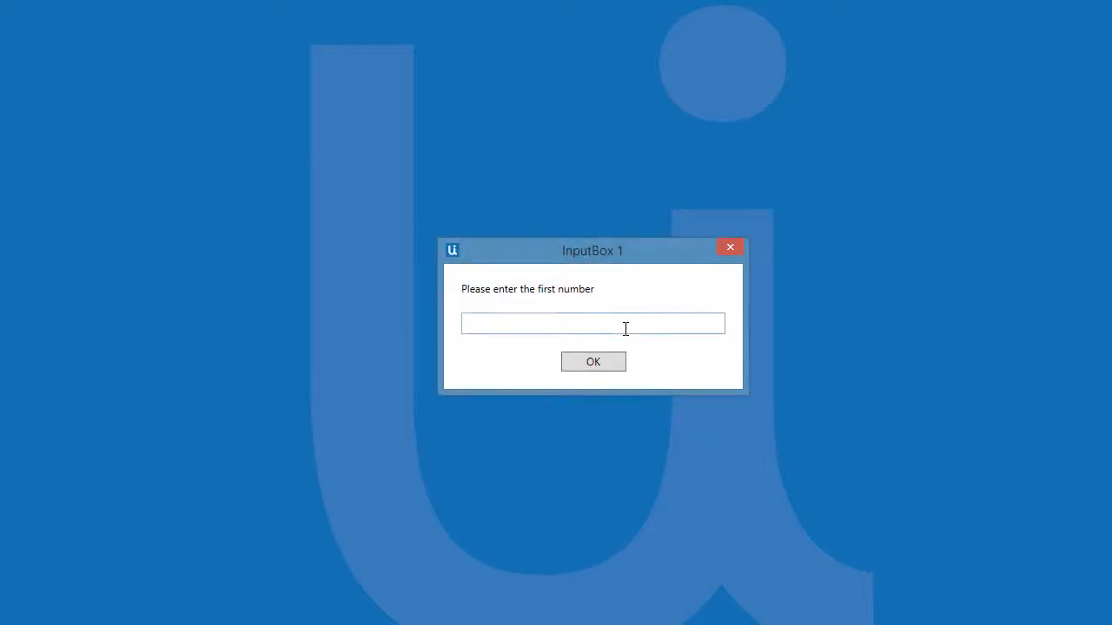
- Add 5 and 3 in the calculator prompts and dismiss the result of 8
{"action": "type", "text": "5"}
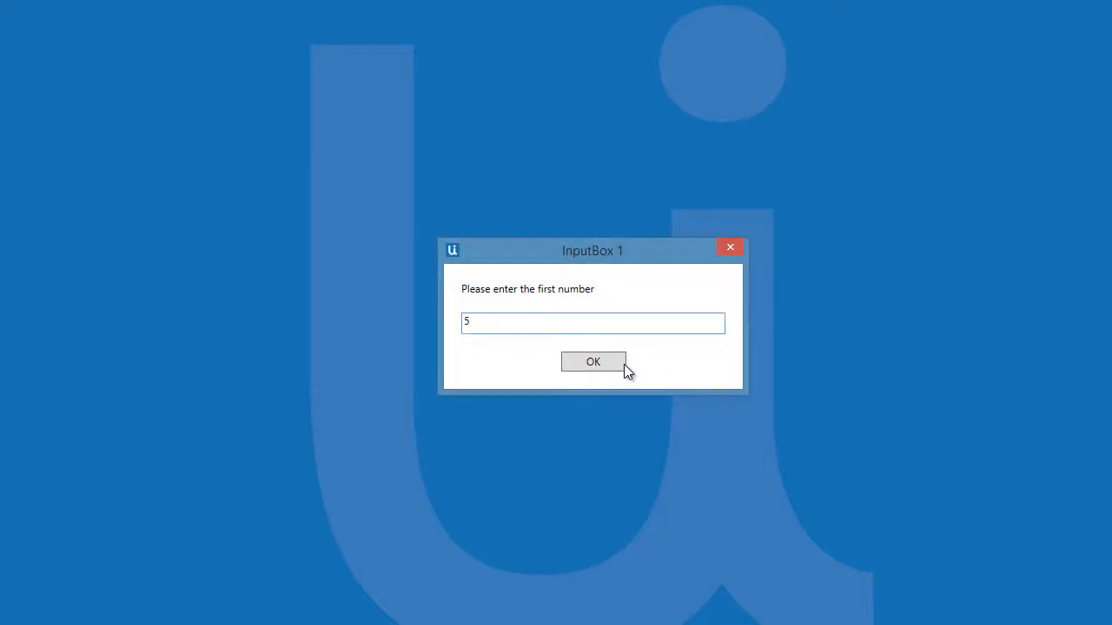
{"action": "left_click", "coordinate": [593, 362]}
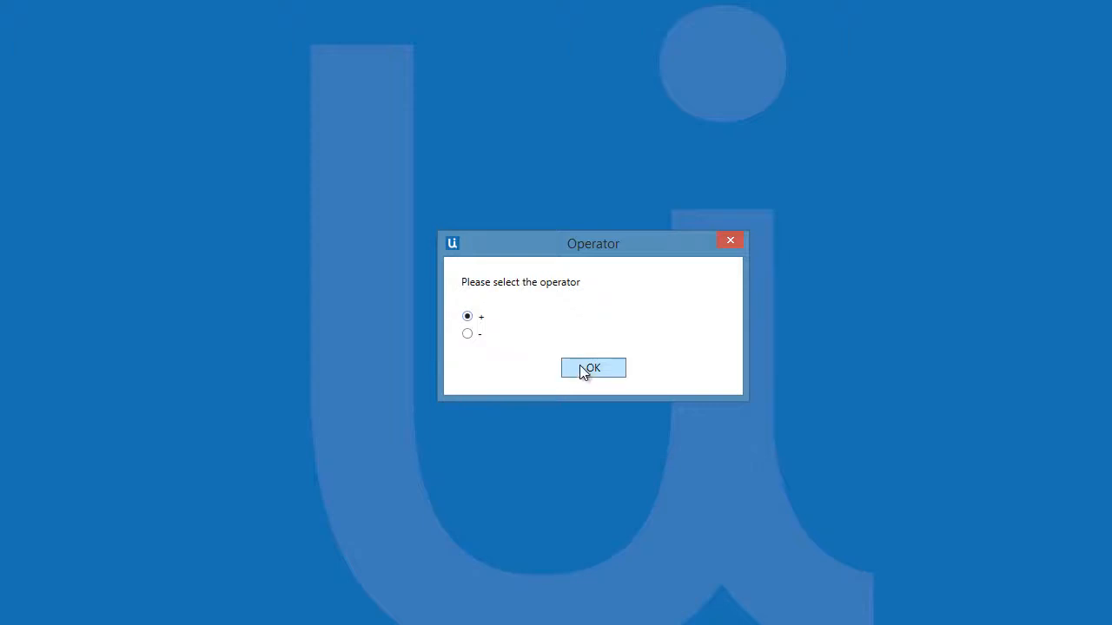
{"action": "left_click", "coordinate": [592, 368]}
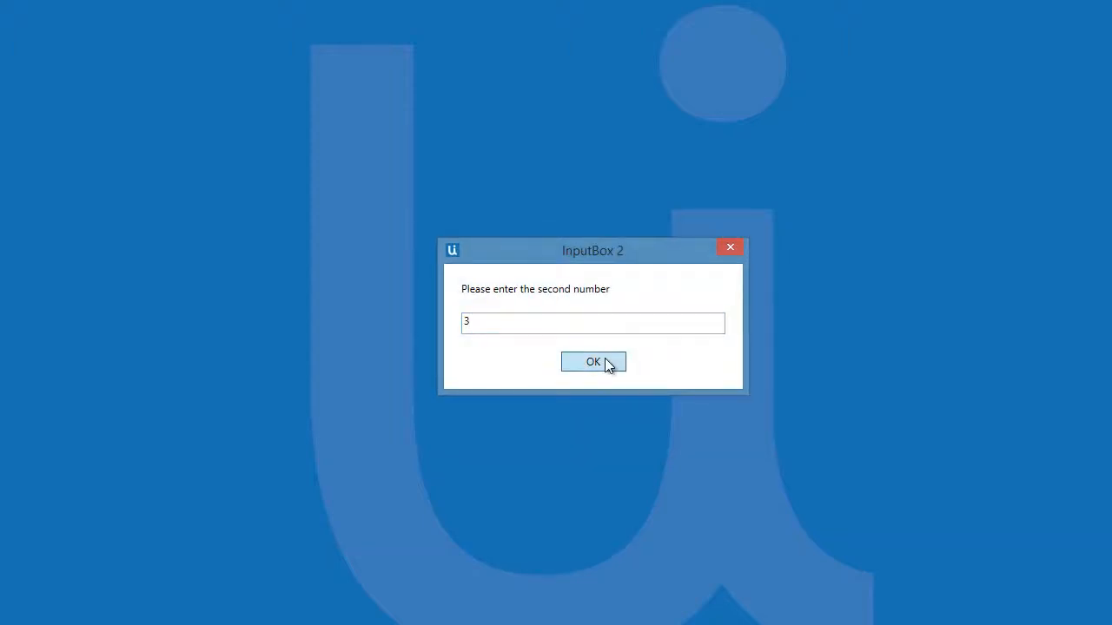
{"action": "left_click", "coordinate": [593, 361]}
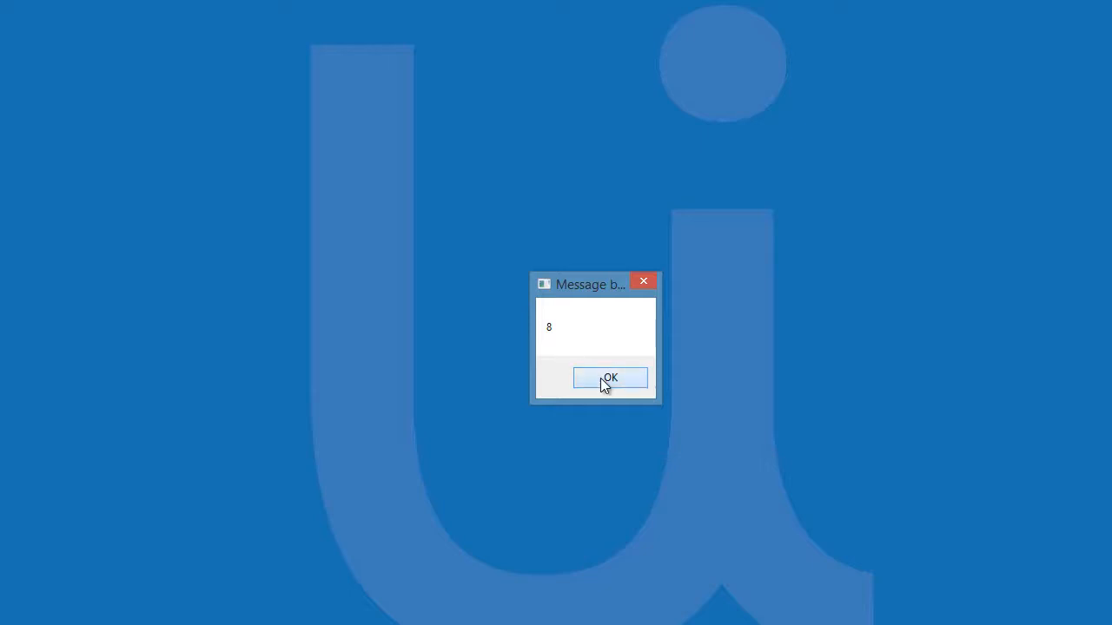
{"action": "left_click", "coordinate": [609, 378]}
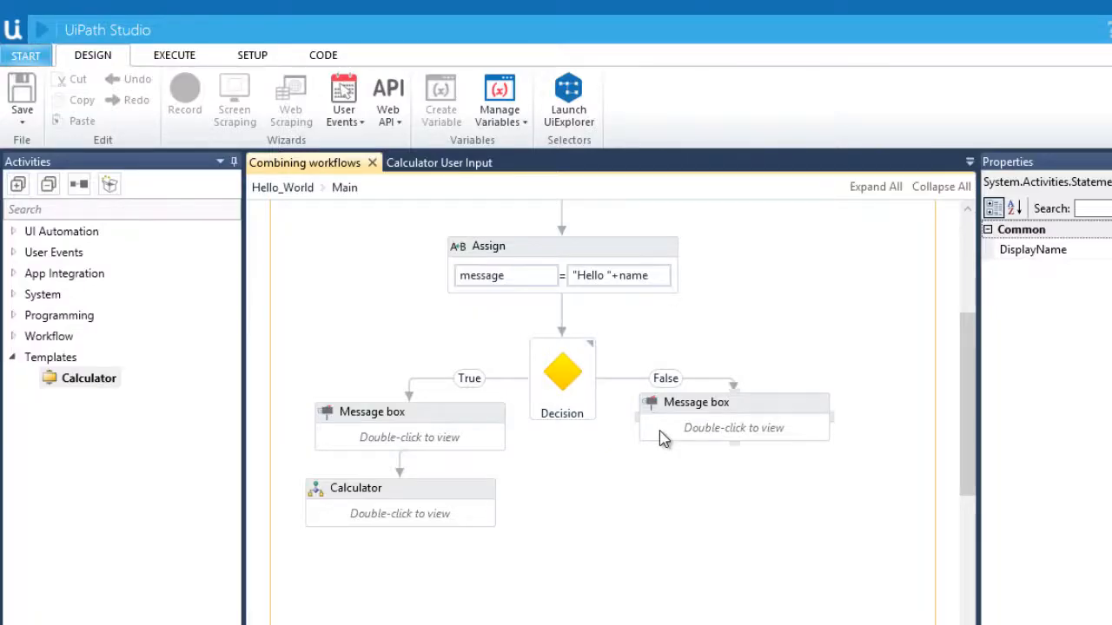